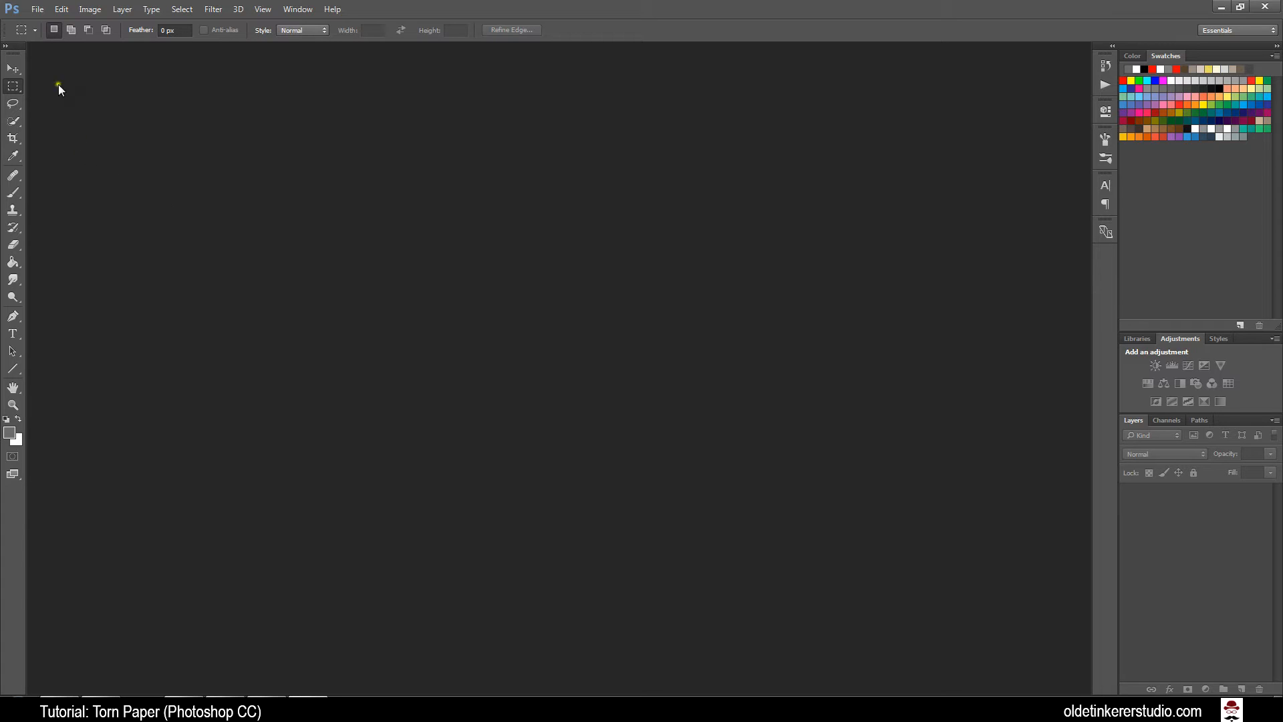
- Create a new 1000 × 1000 pixel document with a white background
{"action": "left_click", "coordinate": [37, 9]}
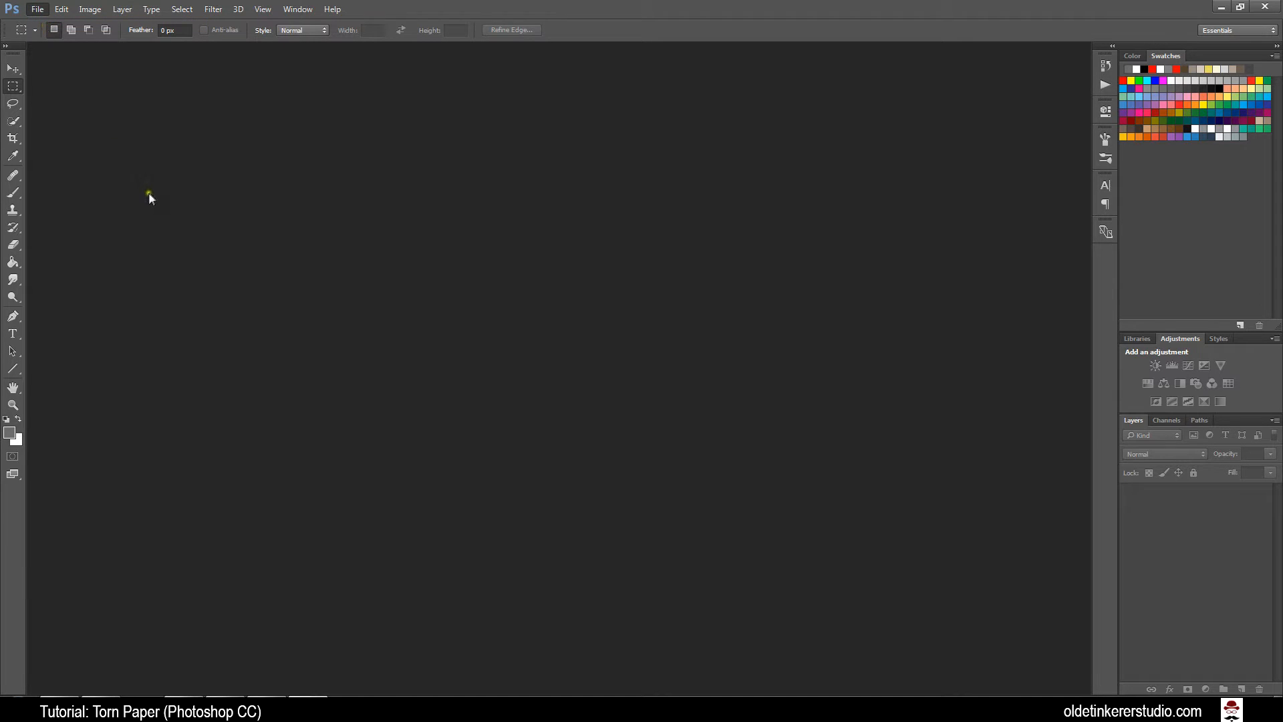
{"action": "left_click", "coordinate": [37, 8]}
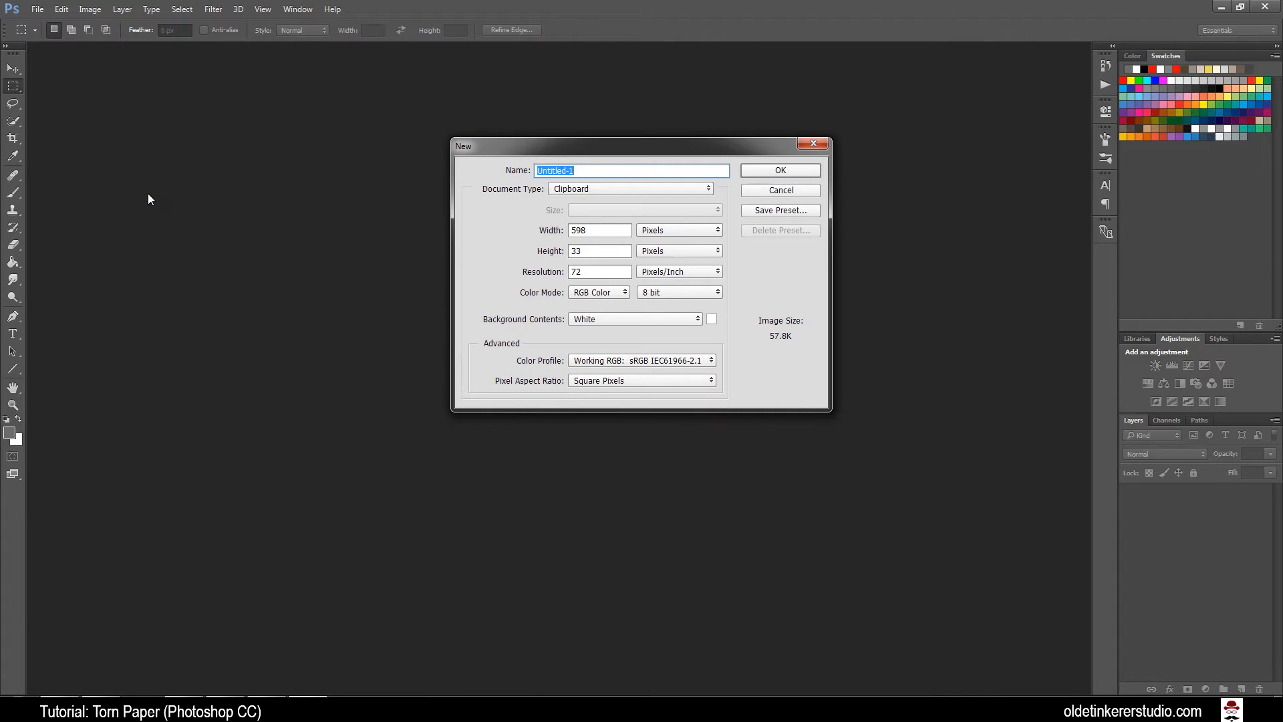
{"action": "left_click", "coordinate": [599, 230]}
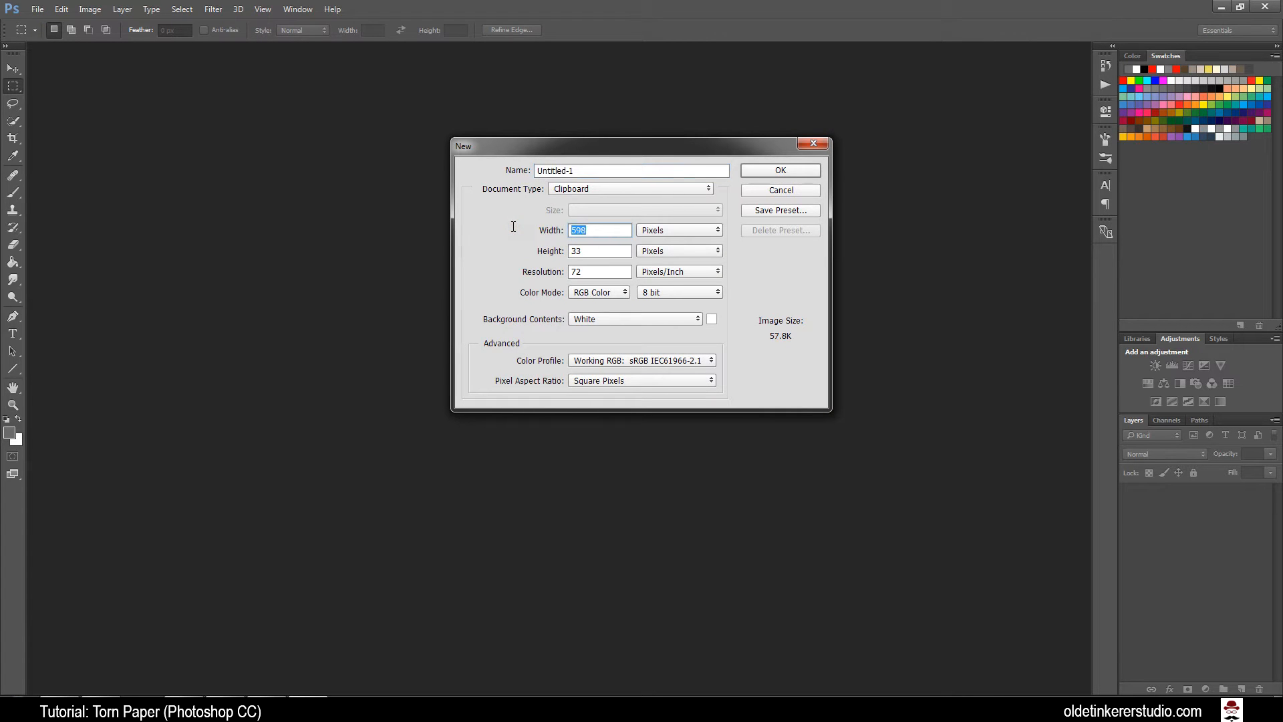
{"action": "type", "text": "1000"}
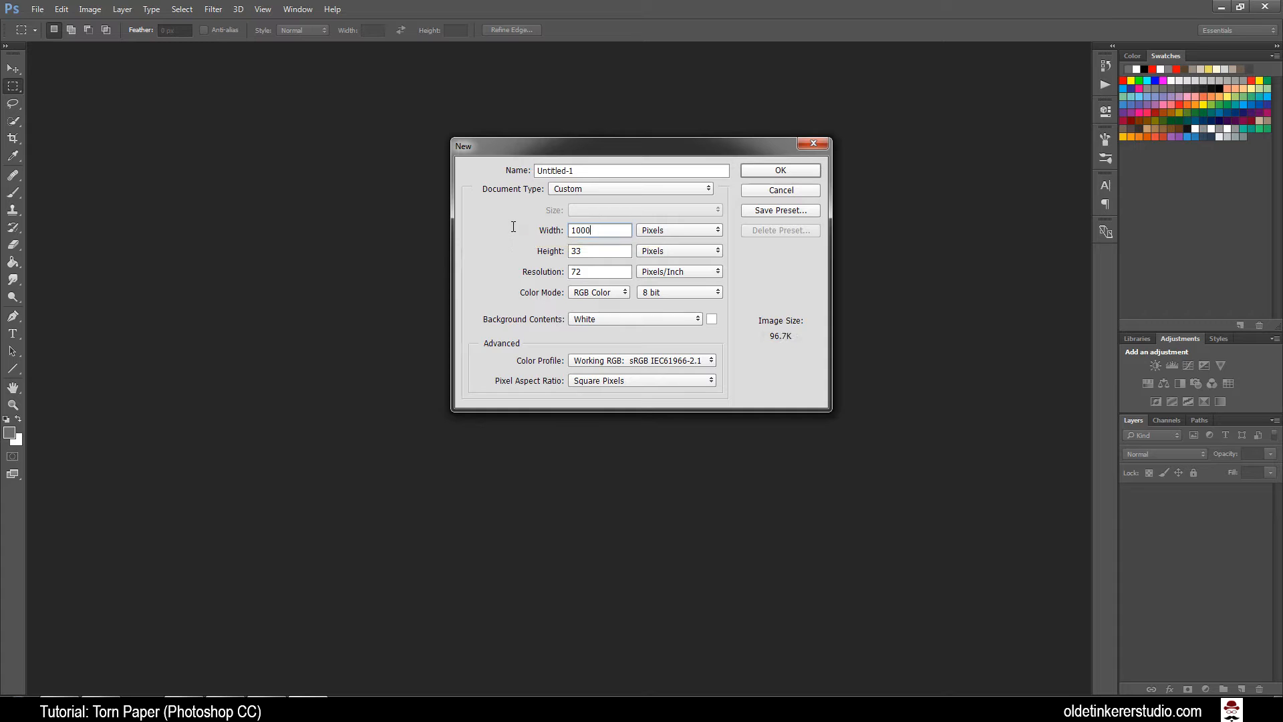
{"action": "type", "text": "1000"}
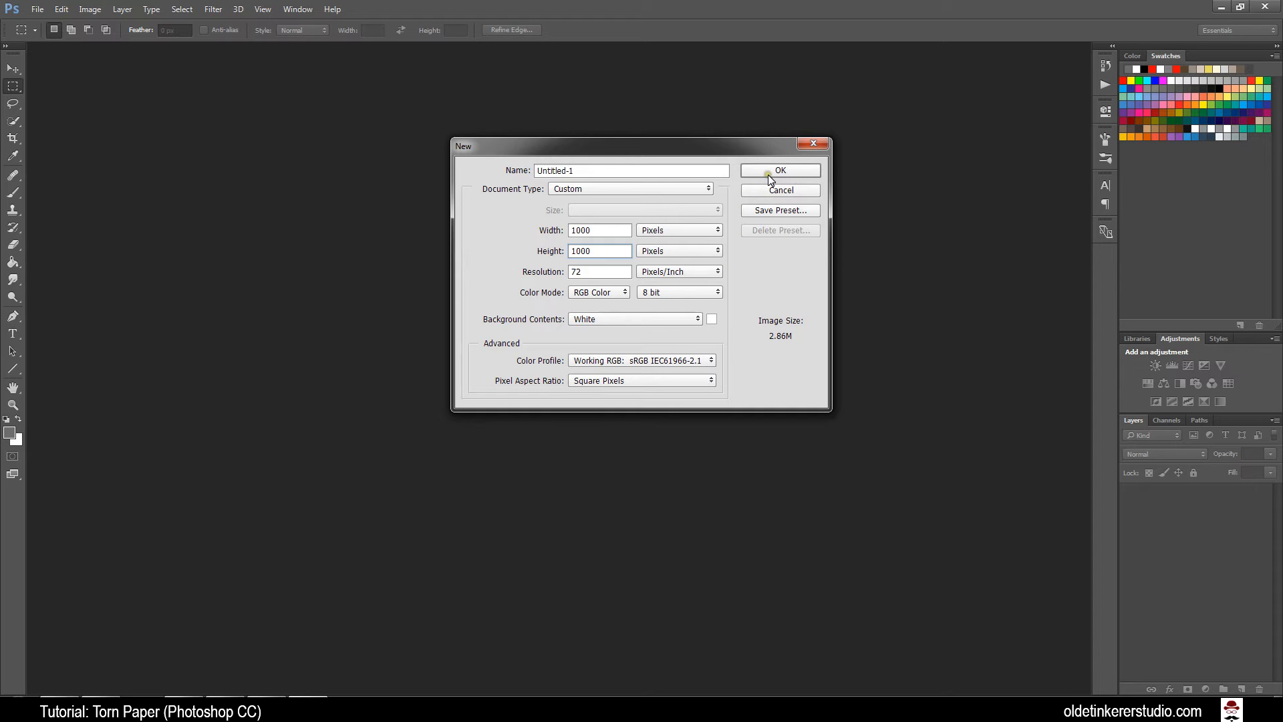
{"action": "mouse_move", "coordinate": [779, 171]}
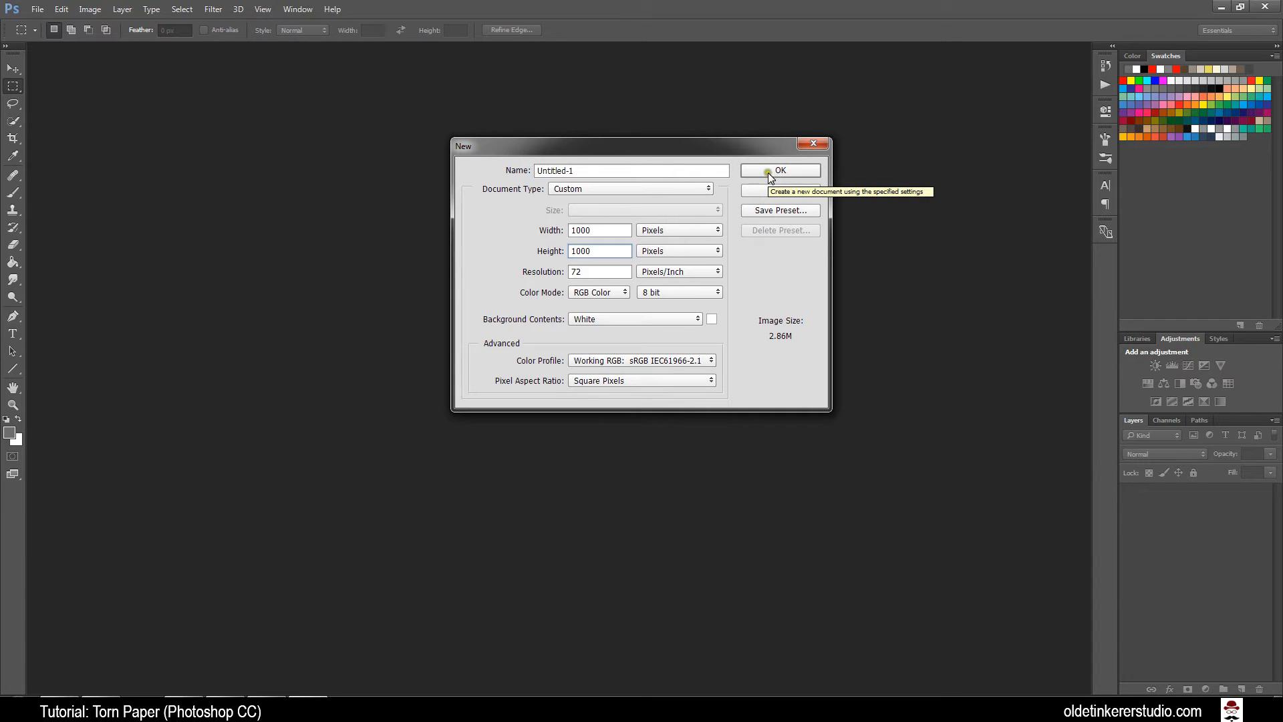
{"action": "left_click", "coordinate": [778, 170]}
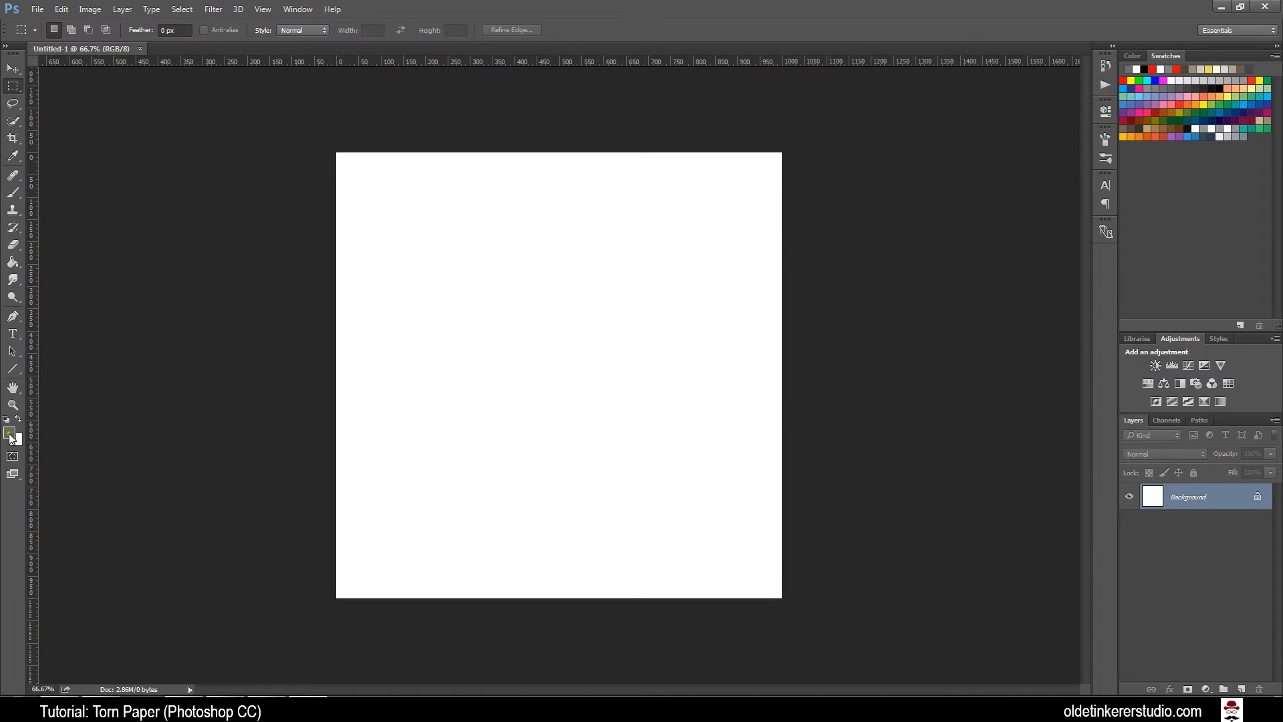
- Set the foreground colour to medium gray 6b6b6b
{"action": "left_click", "coordinate": [10, 433]}
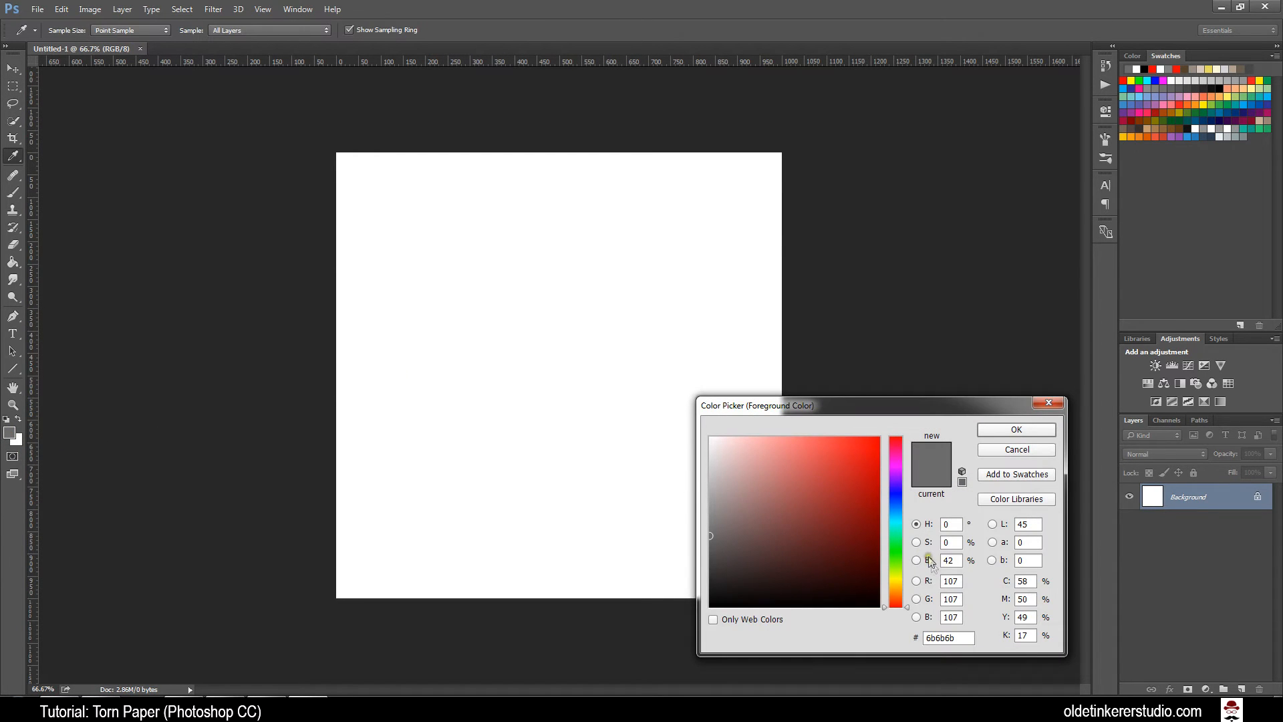
{"action": "left_click", "coordinate": [917, 560]}
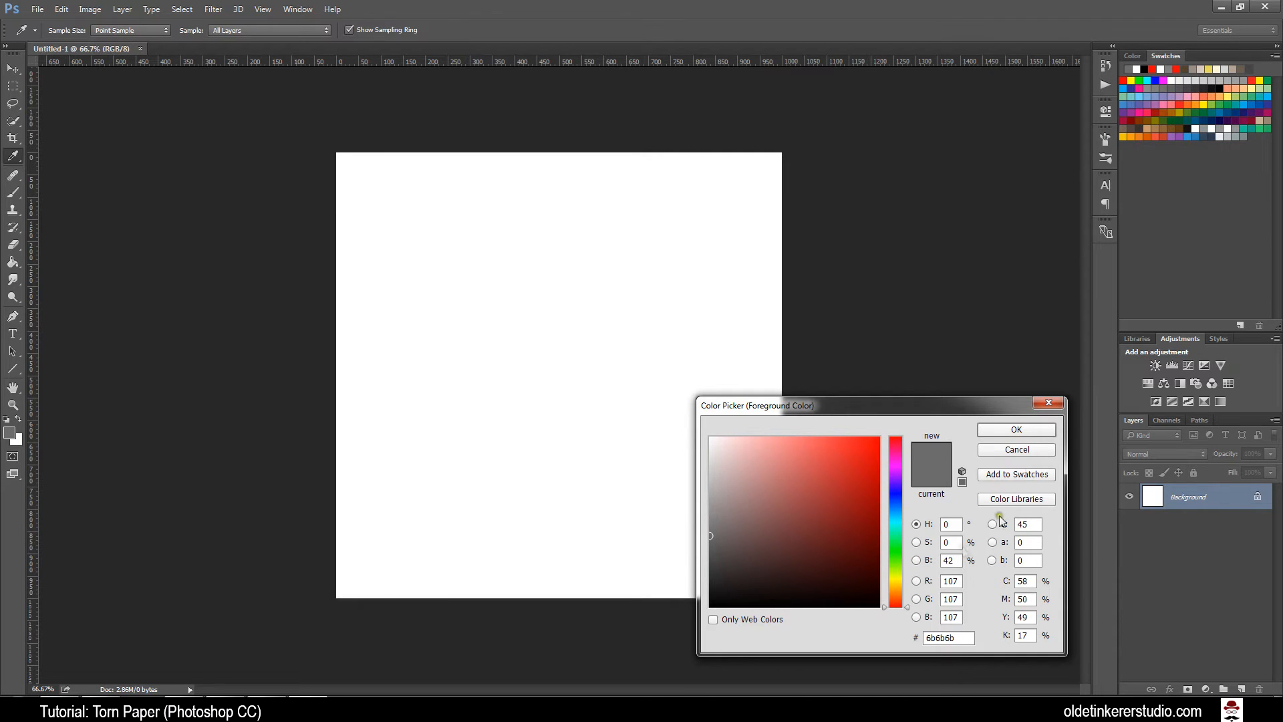
{"action": "left_click", "coordinate": [1014, 429]}
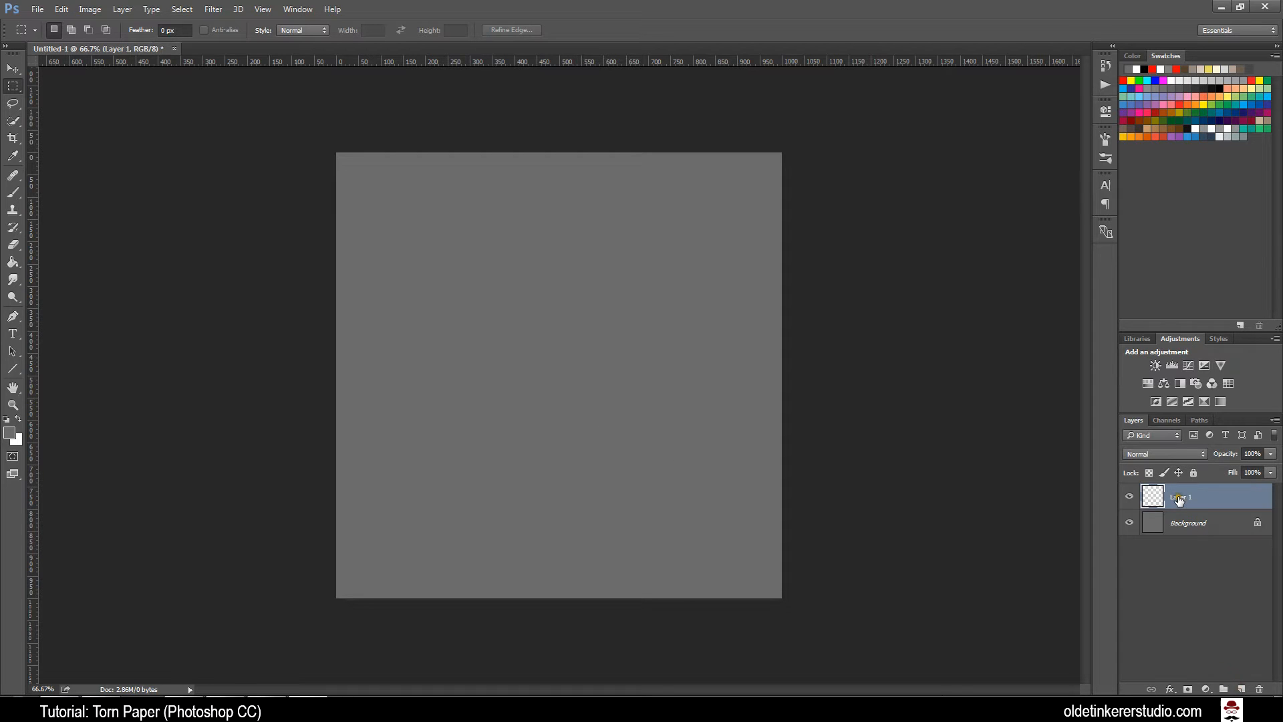
- Rename the new layer above the background to 'Tear'
{"action": "double_click", "coordinate": [1182, 497]}
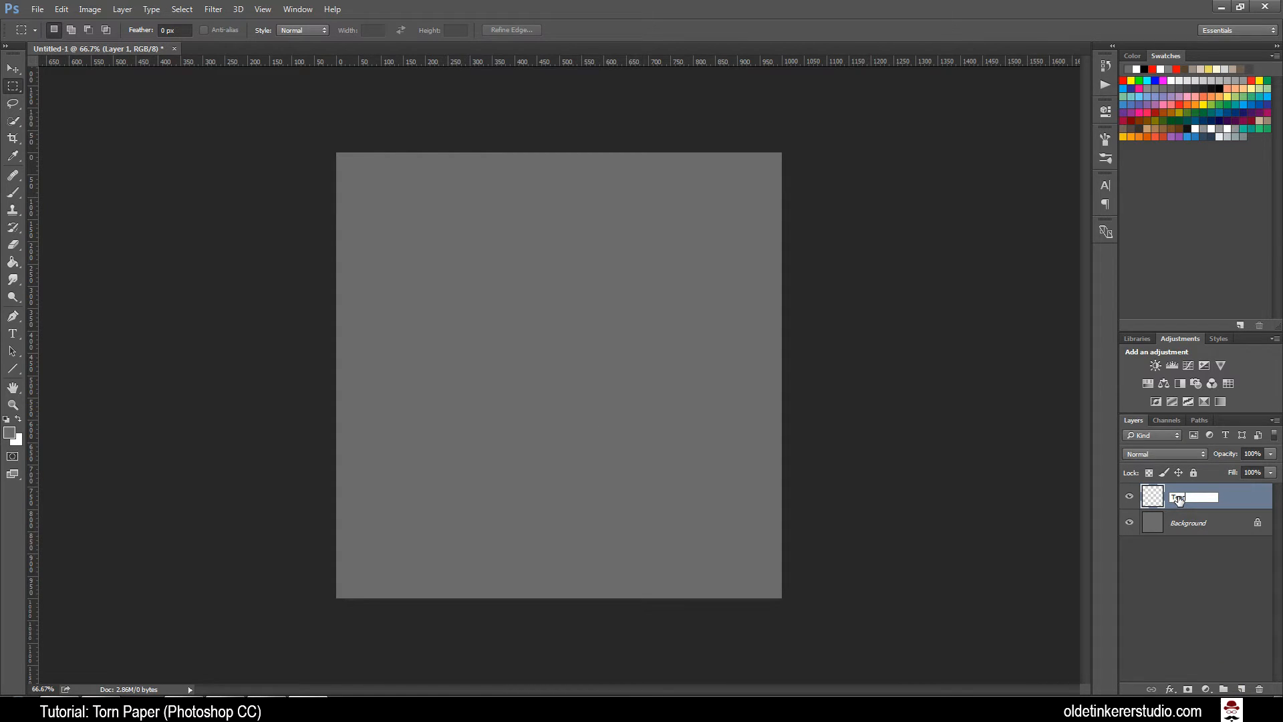
{"action": "type", "text": "Tear"}
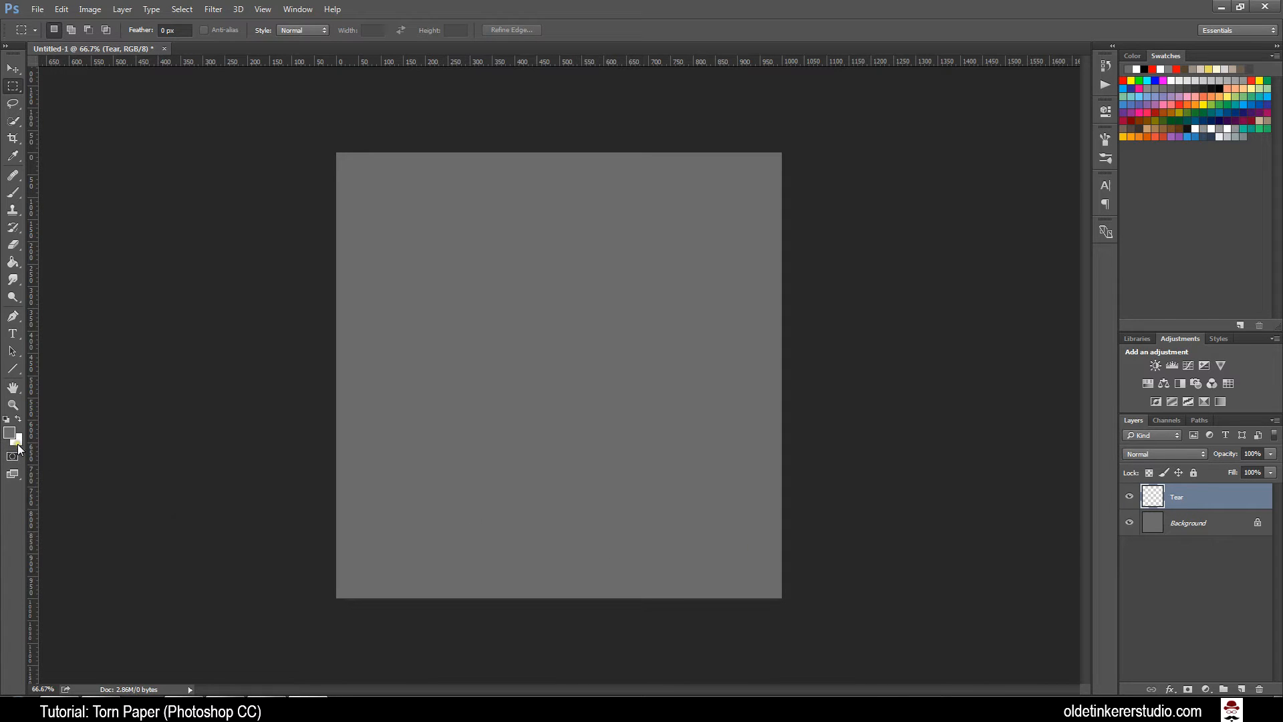
{"action": "mouse_move", "coordinate": [12, 446]}
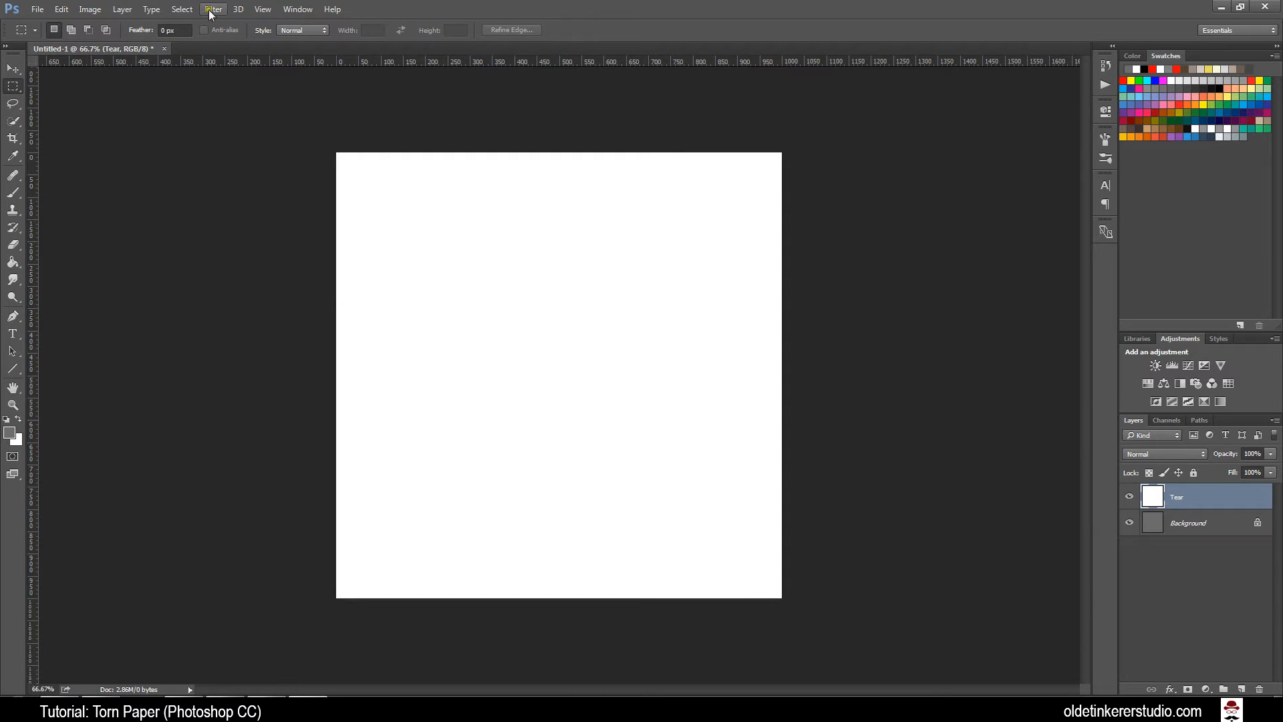
- Add 10% monochromatic Gaussian noise to the Tear layer
{"action": "left_click", "coordinate": [213, 9]}
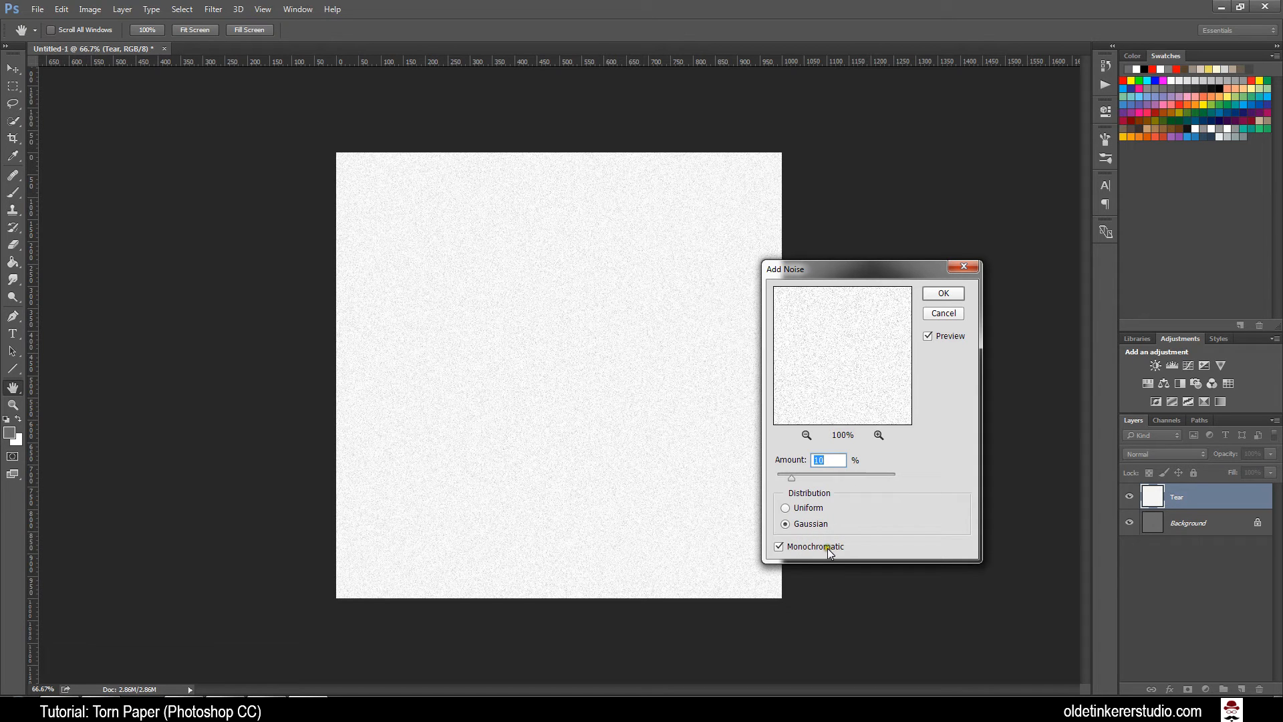
{"action": "left_click", "coordinate": [941, 293]}
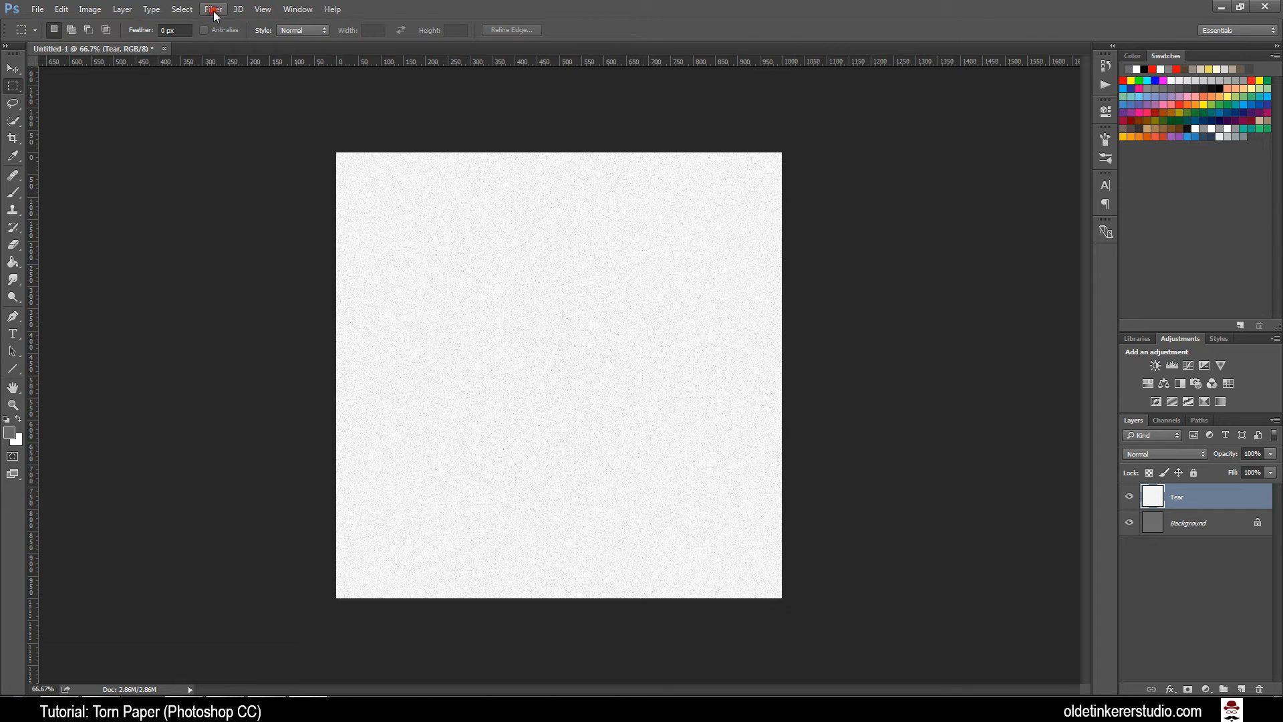
- Apply a 3-pixel Gaussian Blur to the Tear layer
{"action": "left_click", "coordinate": [212, 9]}
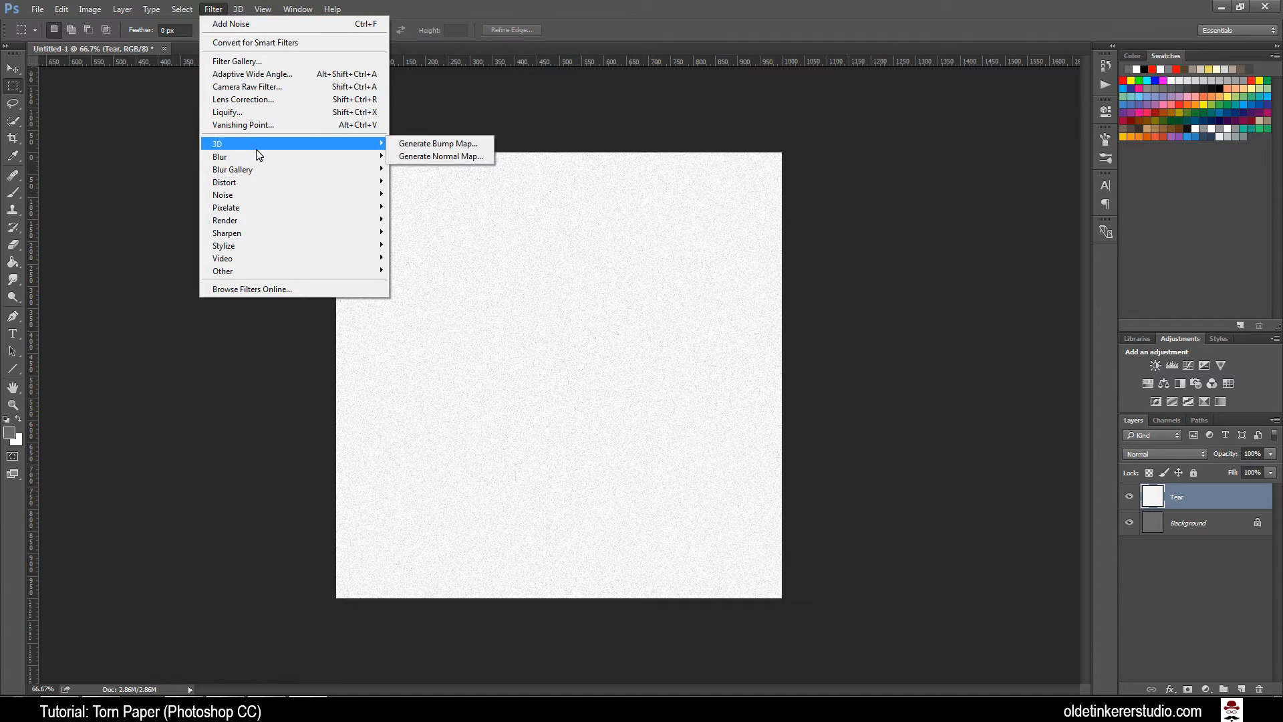
{"action": "mouse_move", "coordinate": [219, 156]}
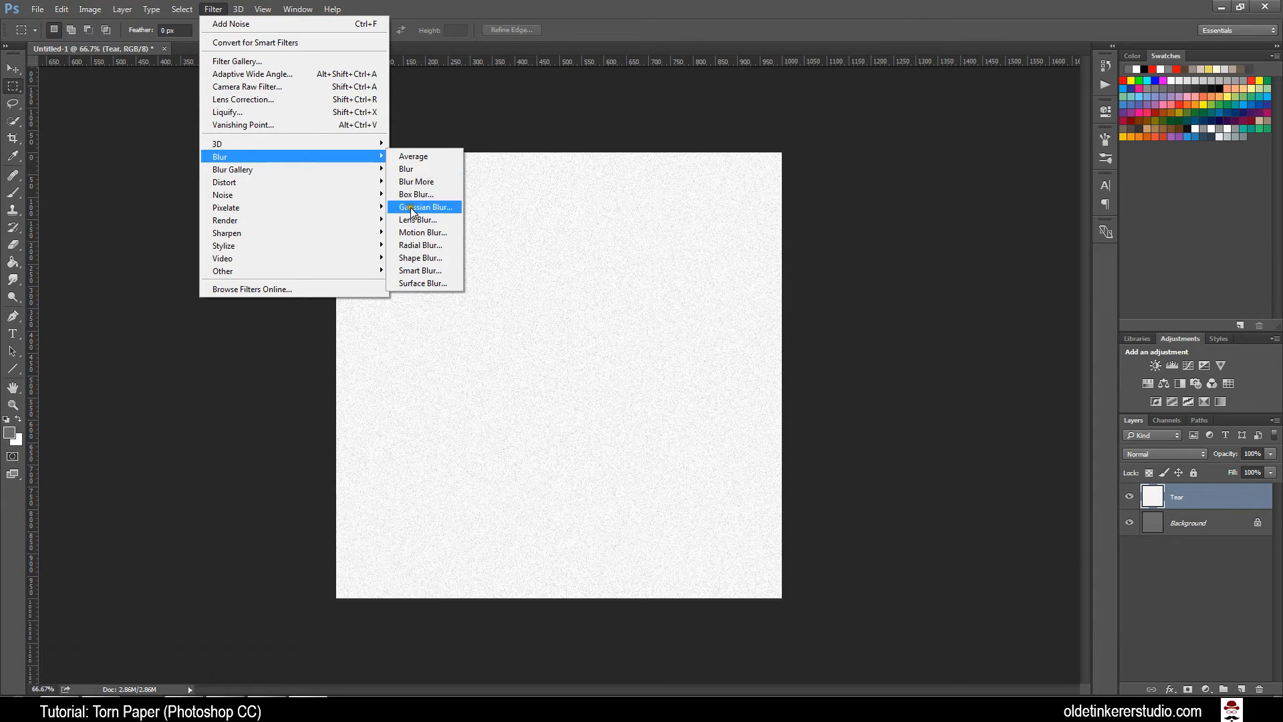
{"action": "left_click", "coordinate": [424, 207]}
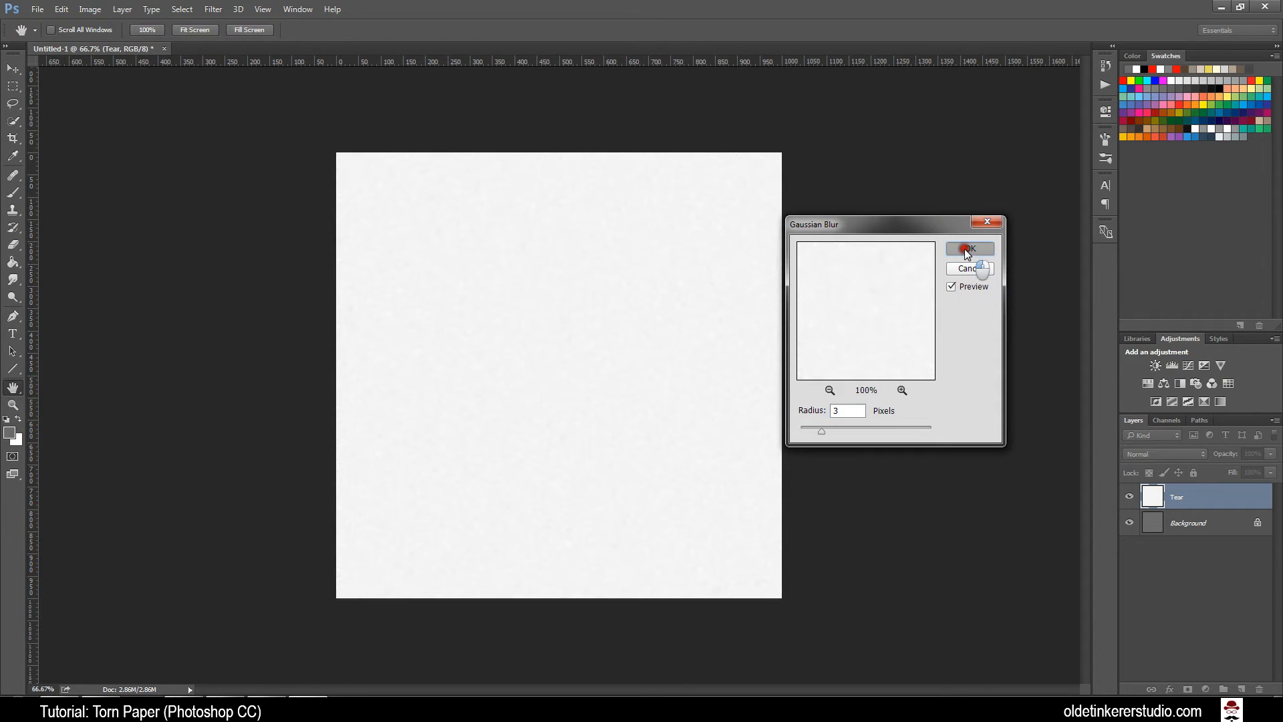
{"action": "left_click", "coordinate": [969, 249]}
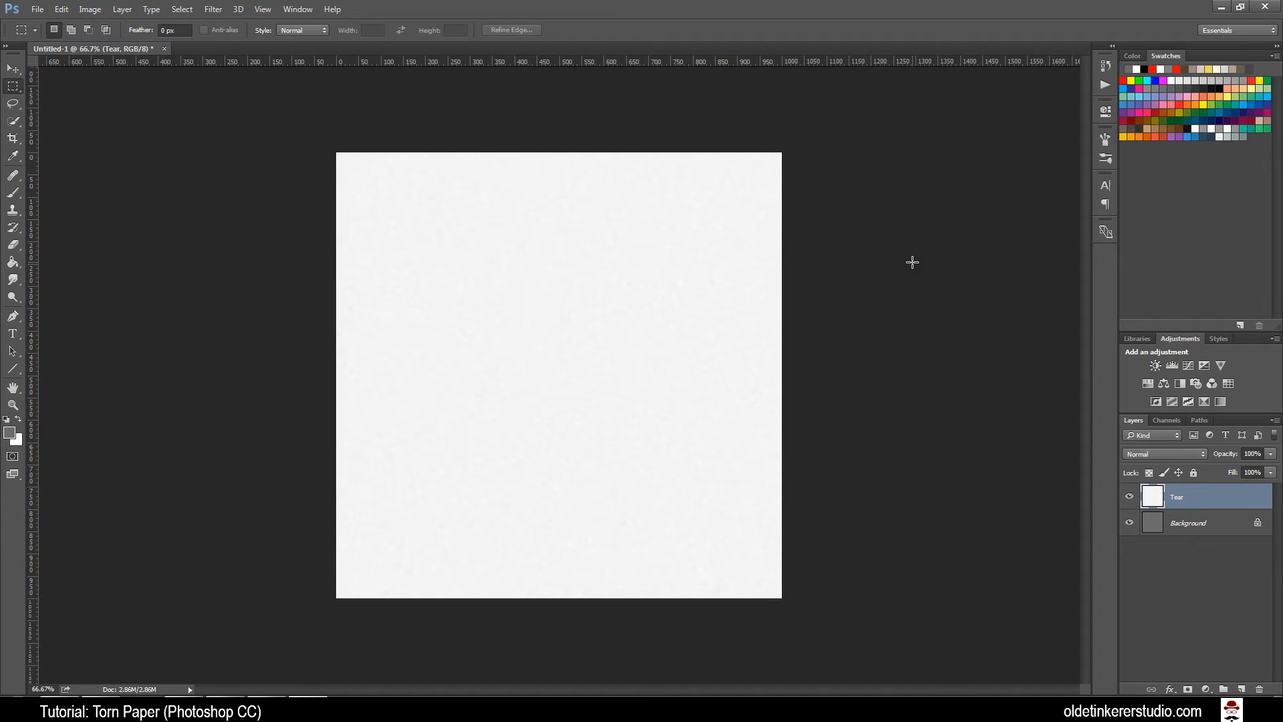
{"action": "mouse_move", "coordinate": [147, 113]}
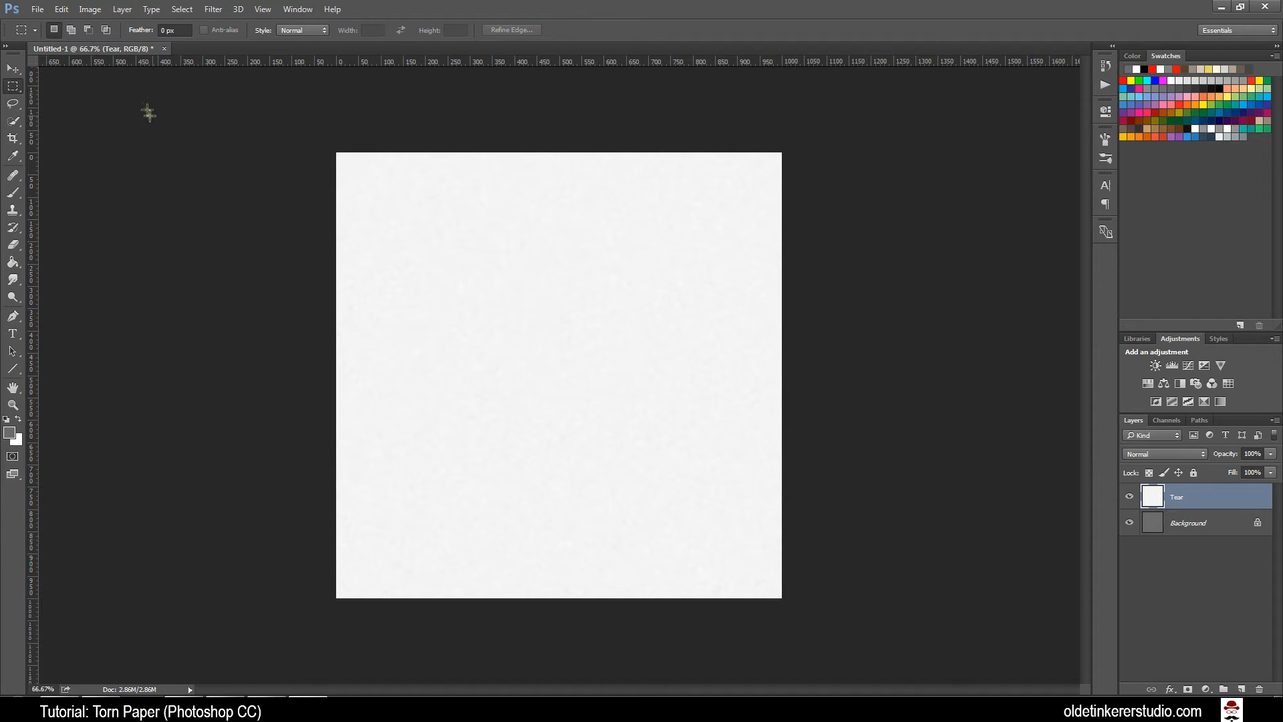
{"action": "mouse_move", "coordinate": [90, 9]}
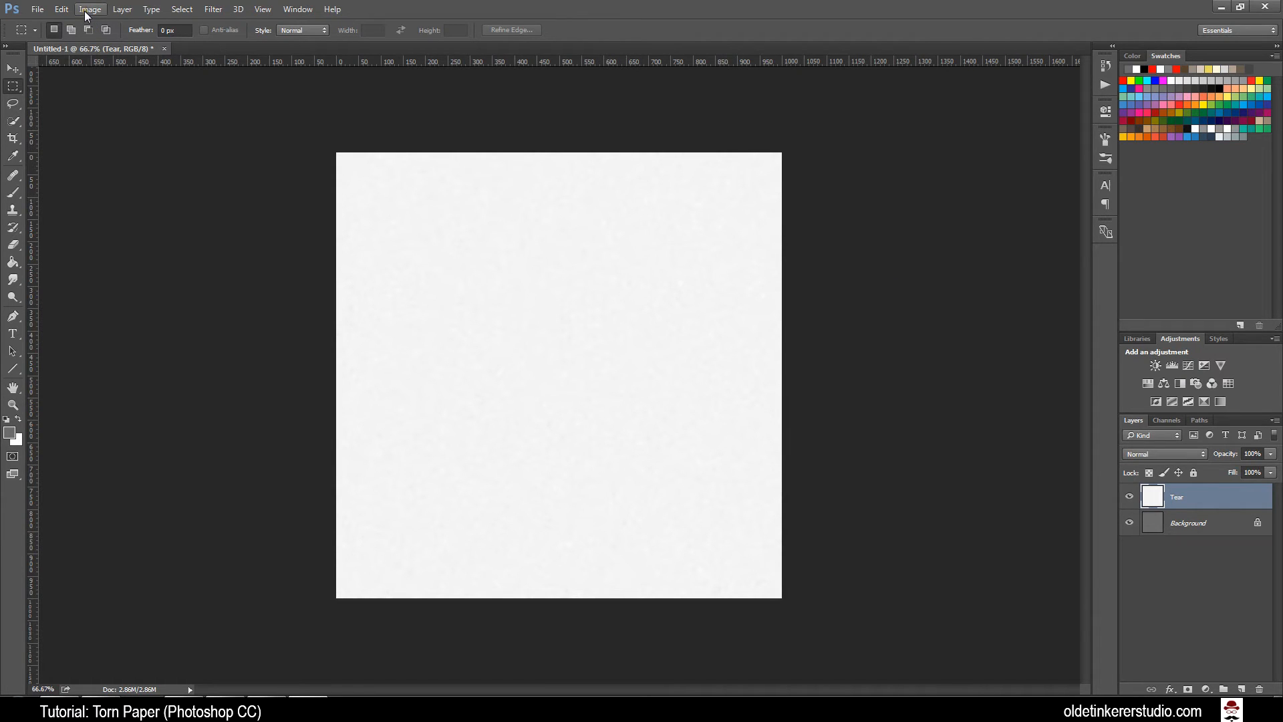
- Shift the Tear layer's midtones toward yellow with Color Balance (about -52)
{"action": "left_click", "coordinate": [91, 9]}
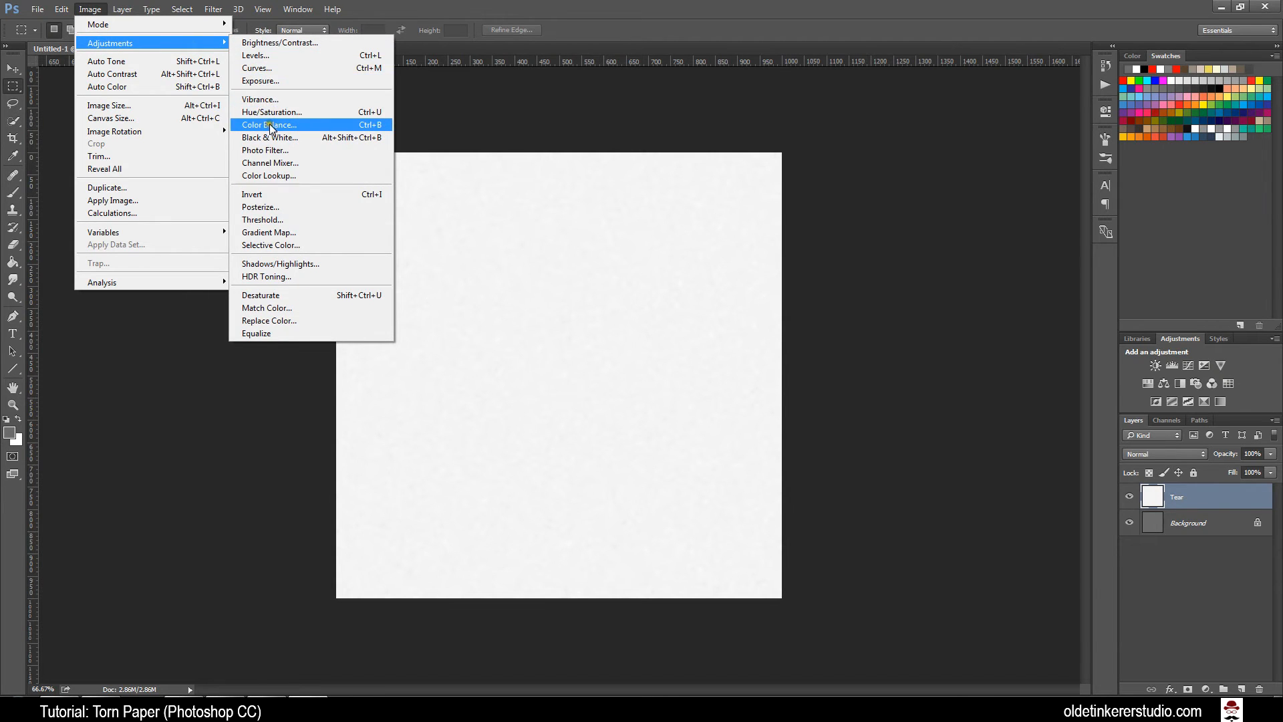
{"action": "left_click", "coordinate": [268, 124]}
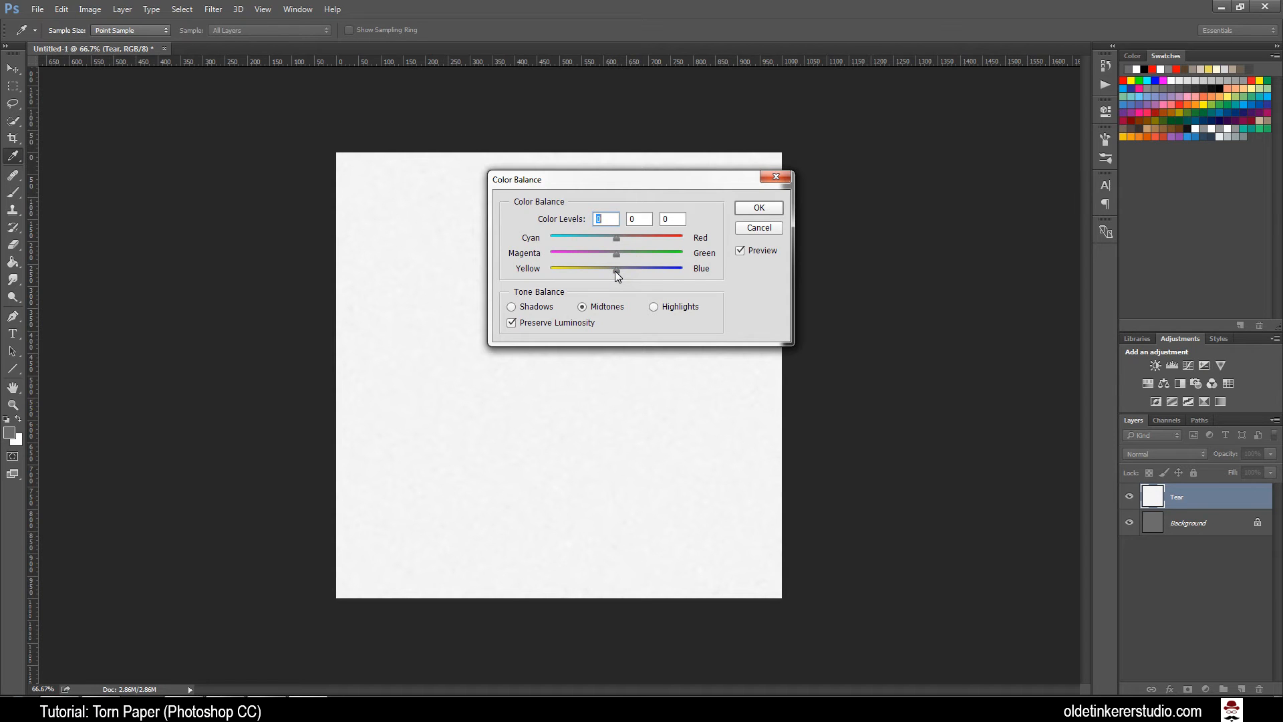
{"action": "left_click_drag", "start_coordinate": [616, 268], "coordinate": [610, 269]}
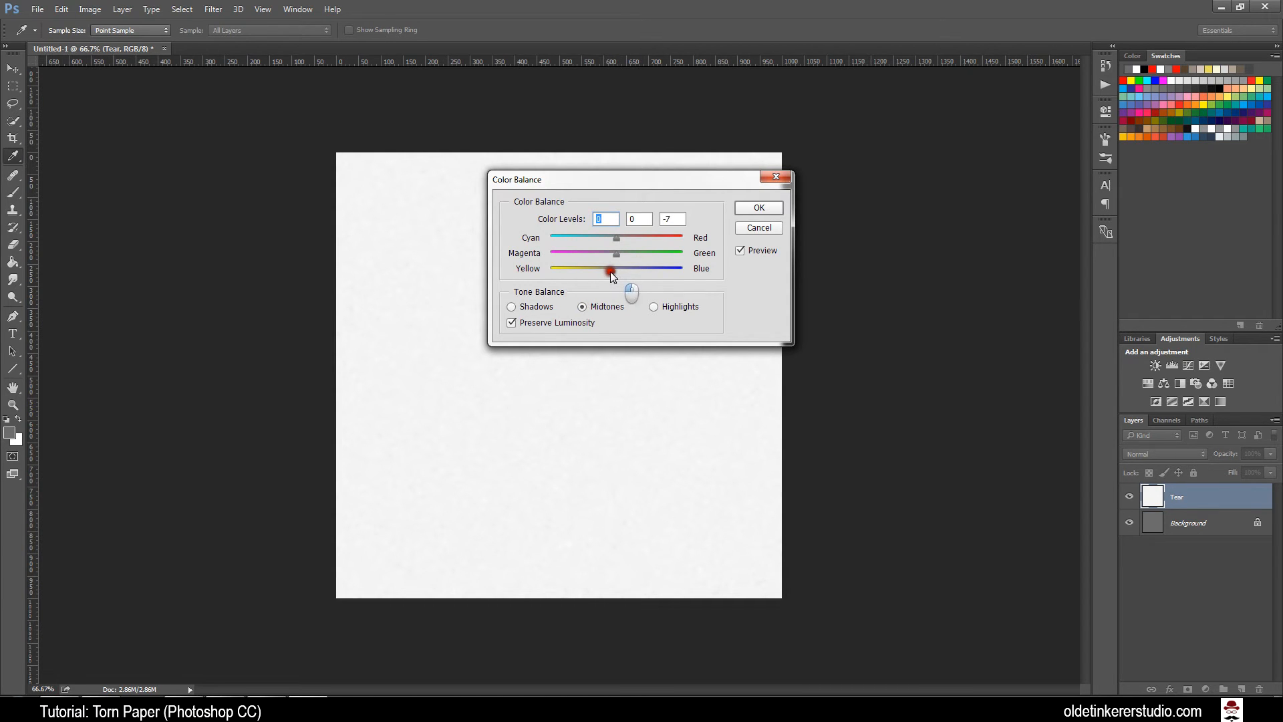
{"action": "left_click_drag", "start_coordinate": [612, 269], "coordinate": [583, 268]}
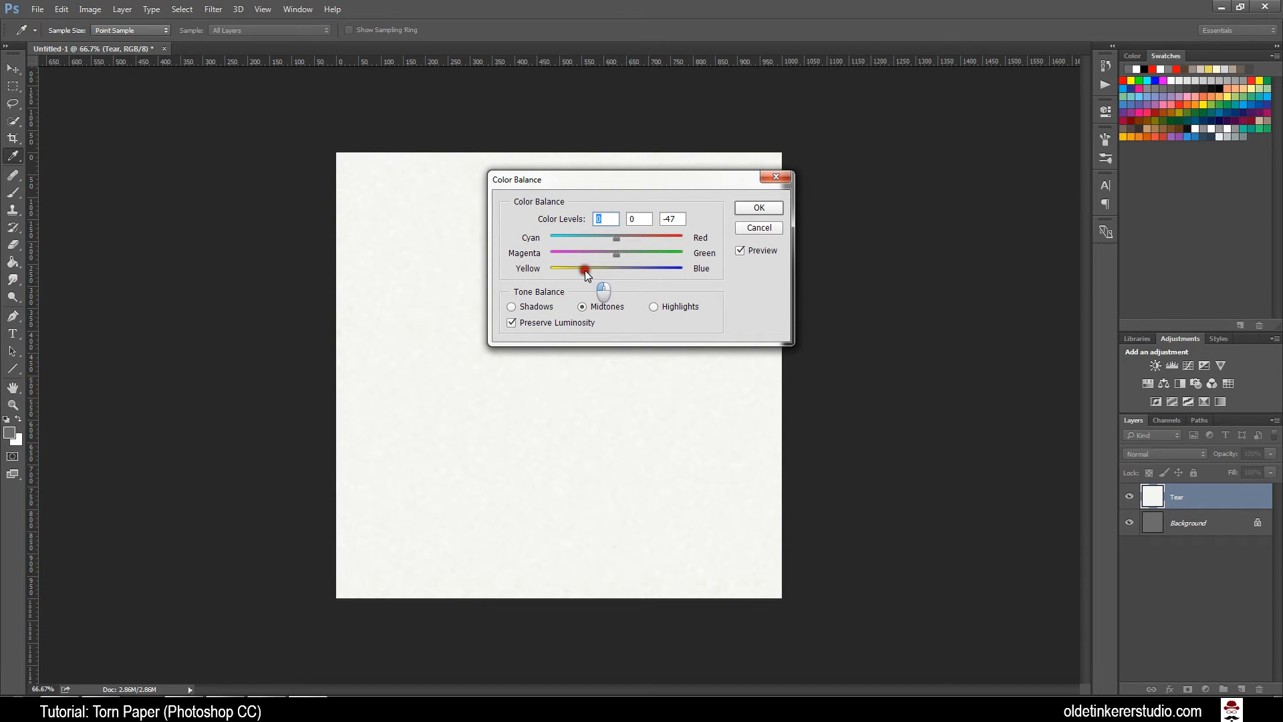
{"action": "left_click_drag", "start_coordinate": [583, 267], "coordinate": [580, 267]}
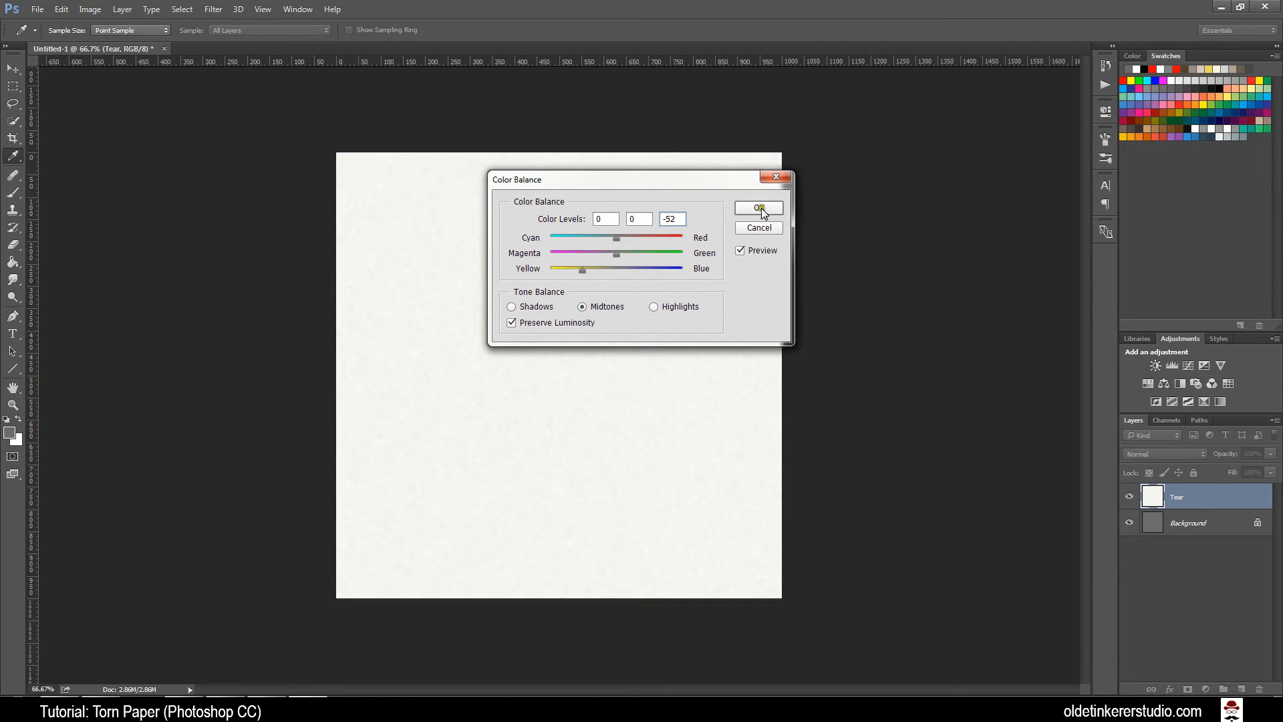
{"action": "left_click", "coordinate": [758, 209]}
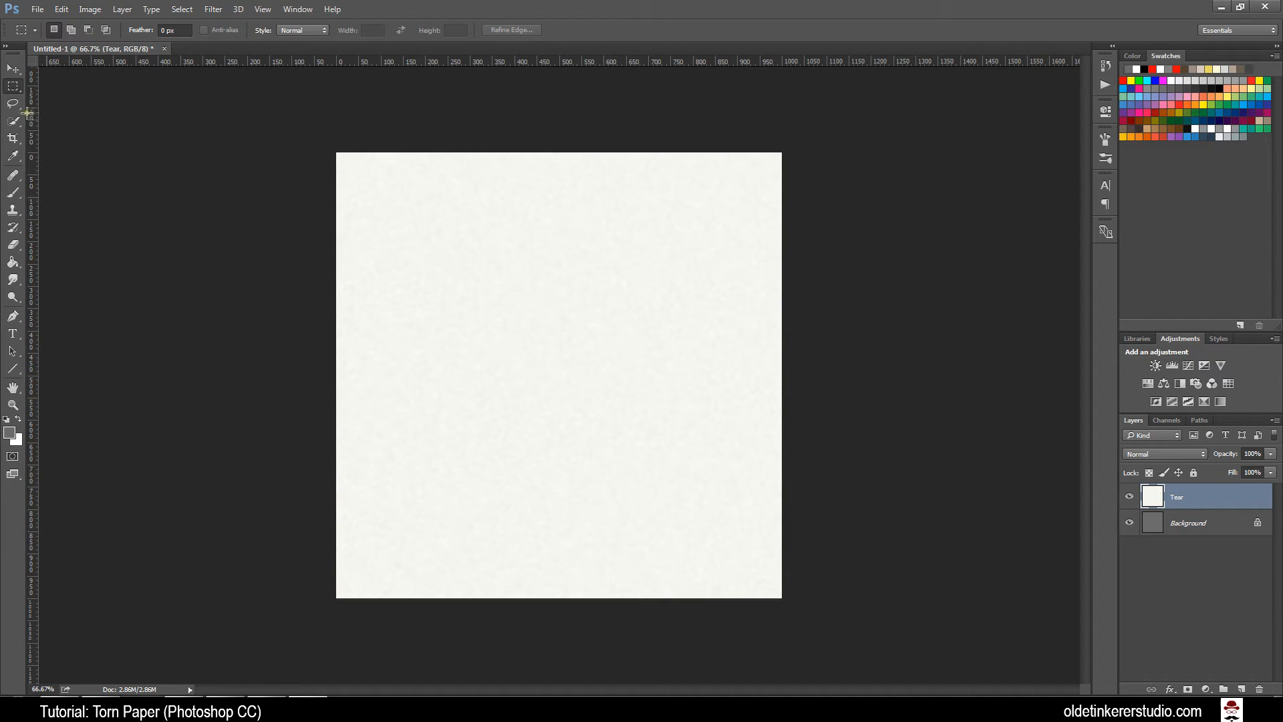
- Lasso a wavy line along the paper's bottom, loop around the sheet, and close it
{"action": "left_click", "coordinate": [12, 105]}
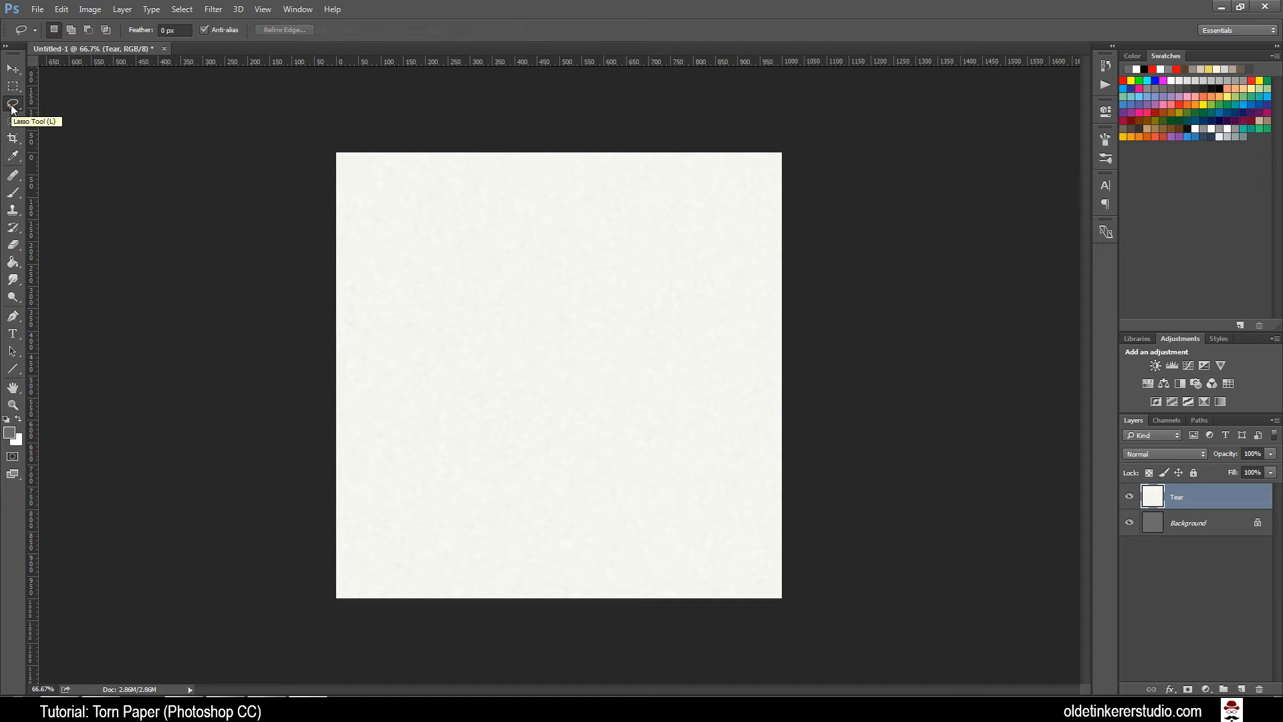
{"action": "mouse_move", "coordinate": [285, 577]}
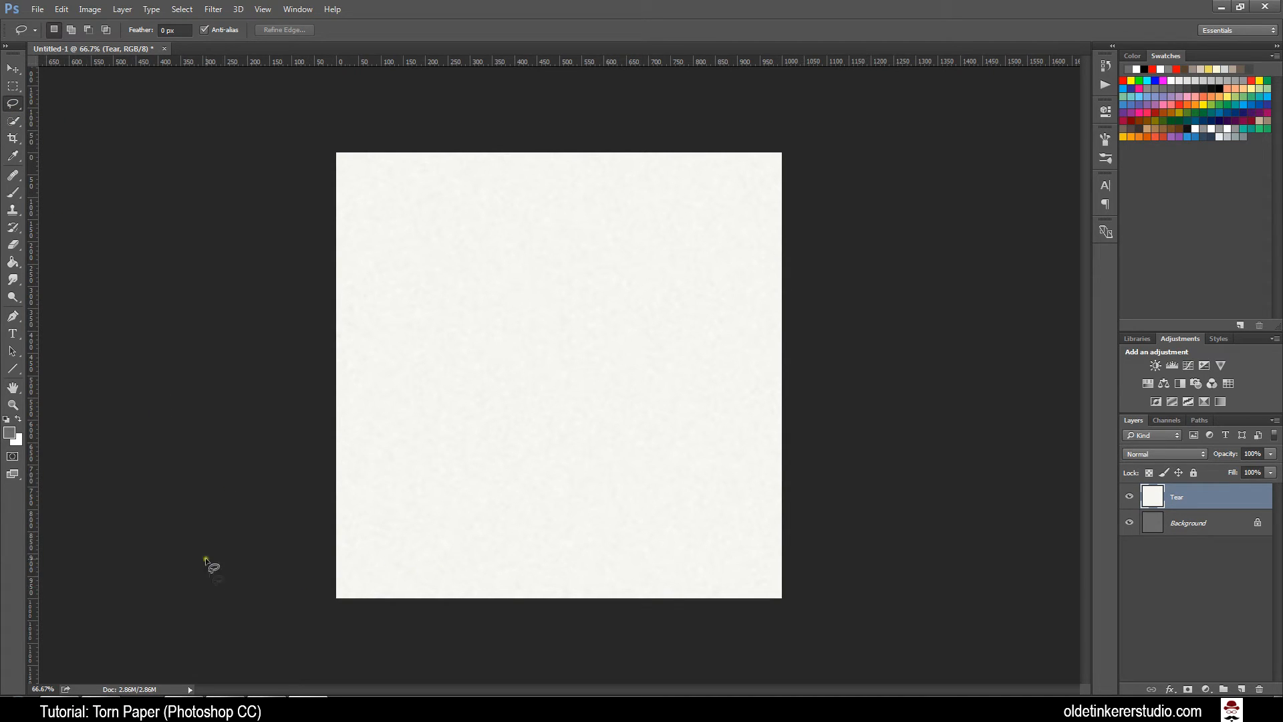
{"action": "mouse_move", "coordinate": [521, 548]}
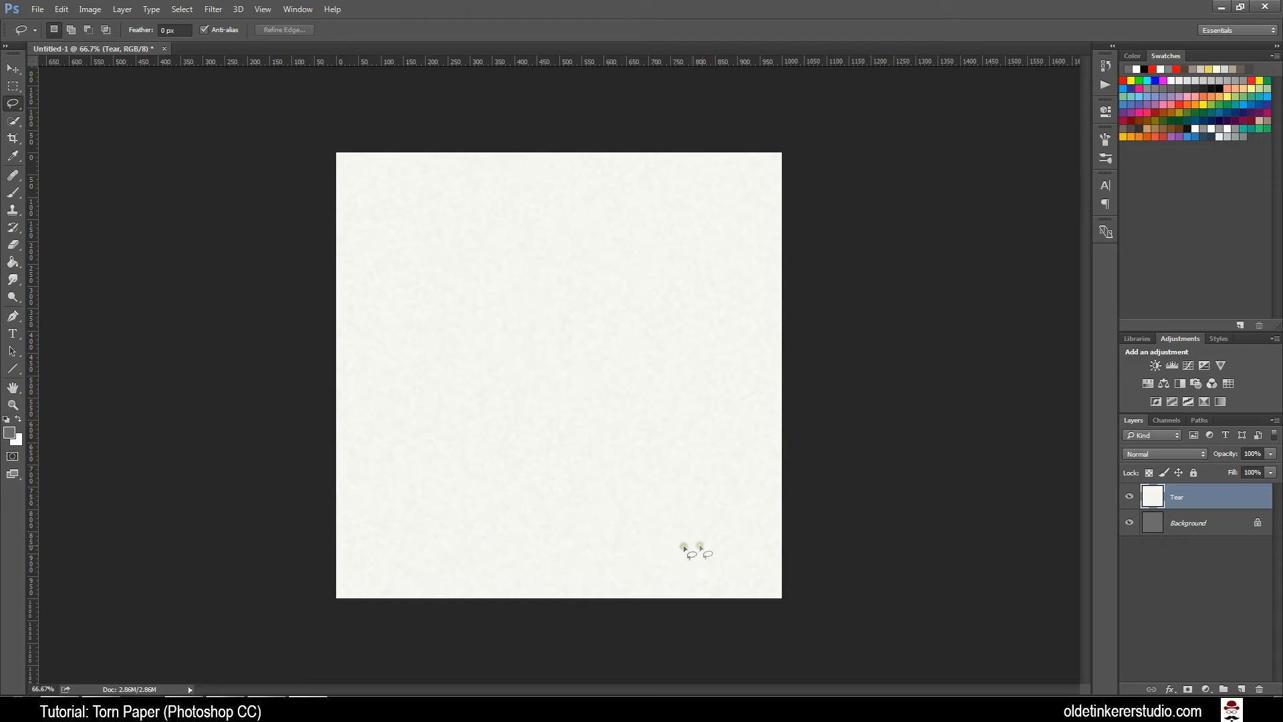
{"action": "mouse_move", "coordinate": [790, 557]}
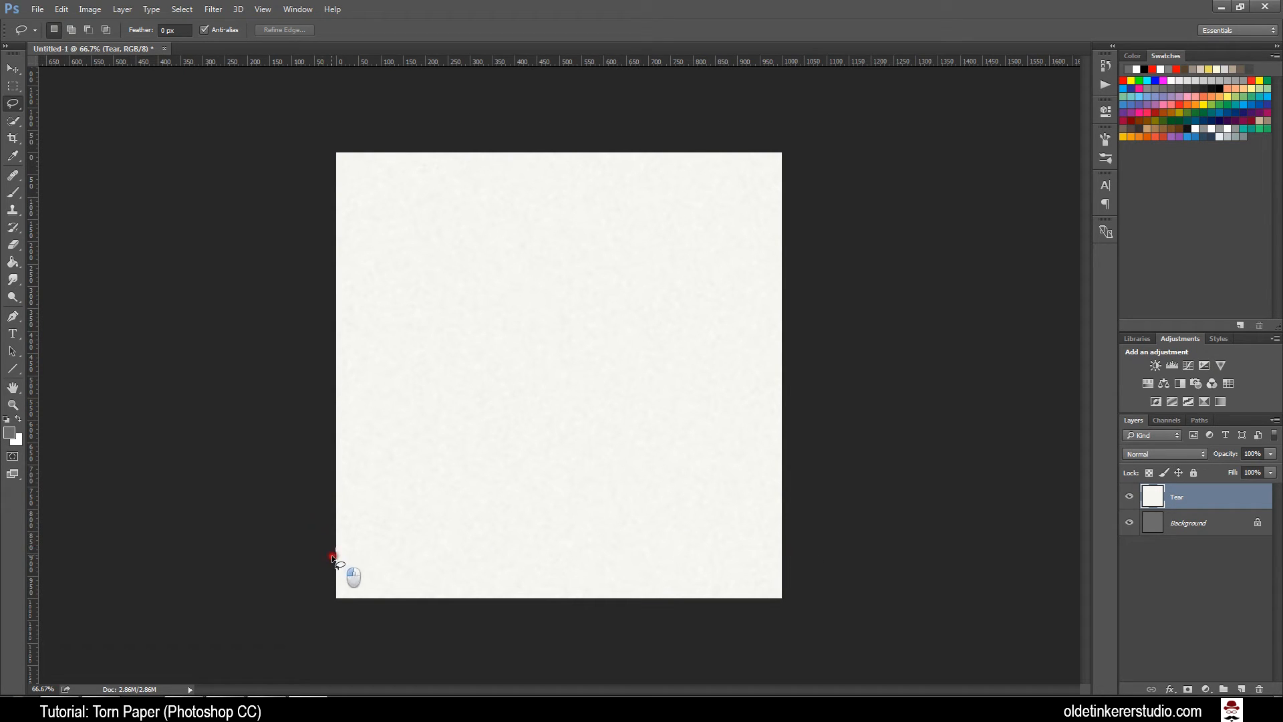
{"action": "left_click_drag", "start_coordinate": [334, 558], "coordinate": [554, 580]}
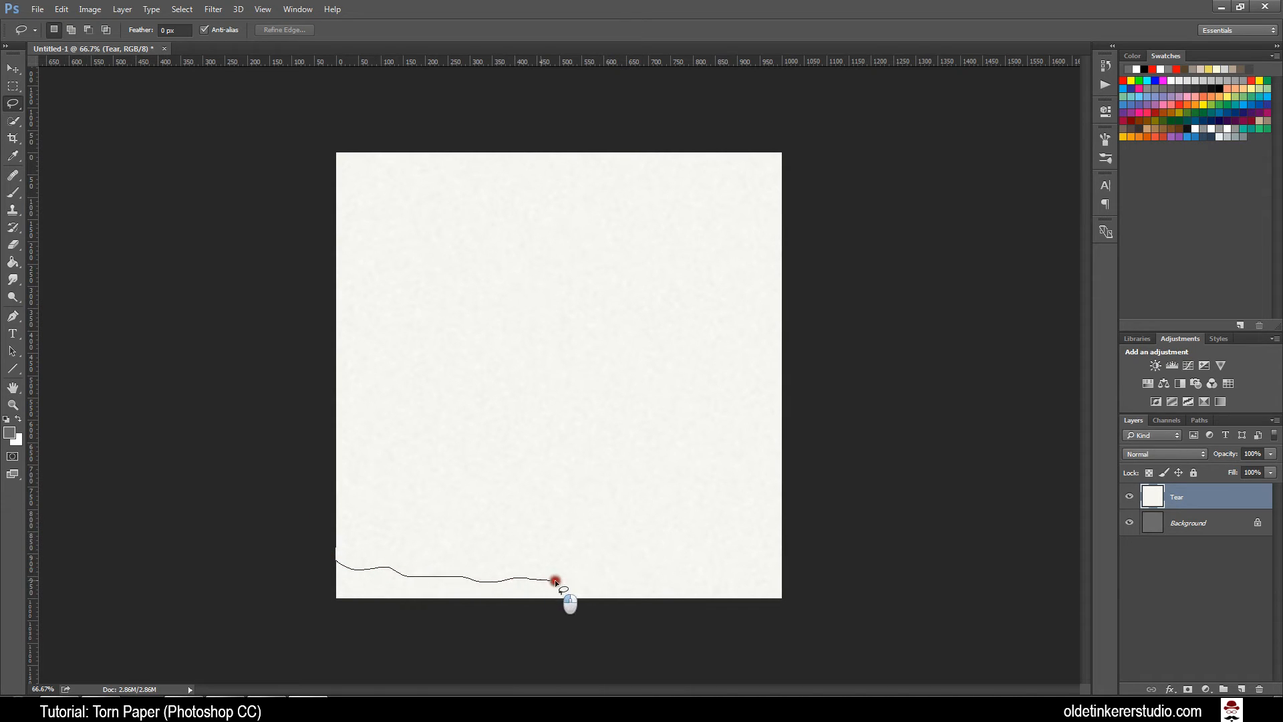
{"action": "left_click_drag", "start_coordinate": [557, 581], "coordinate": [781, 576]}
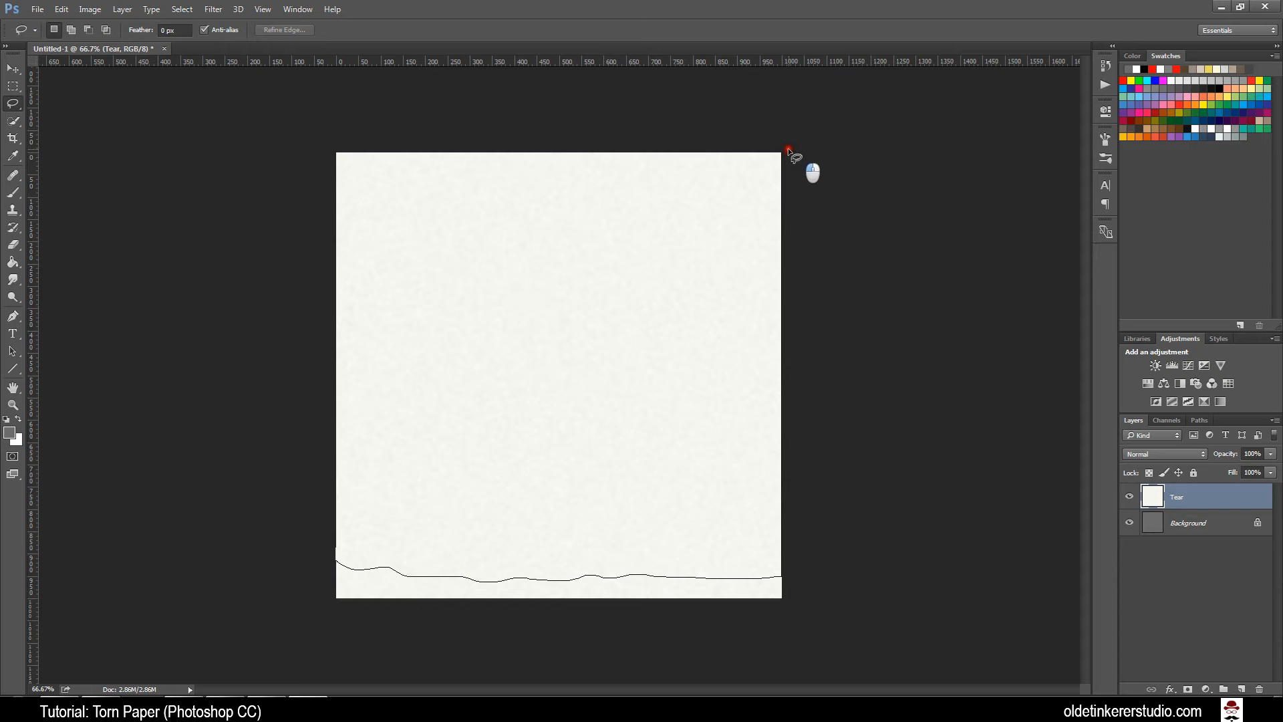
{"action": "left_click_drag", "start_coordinate": [788, 150], "coordinate": [344, 507]}
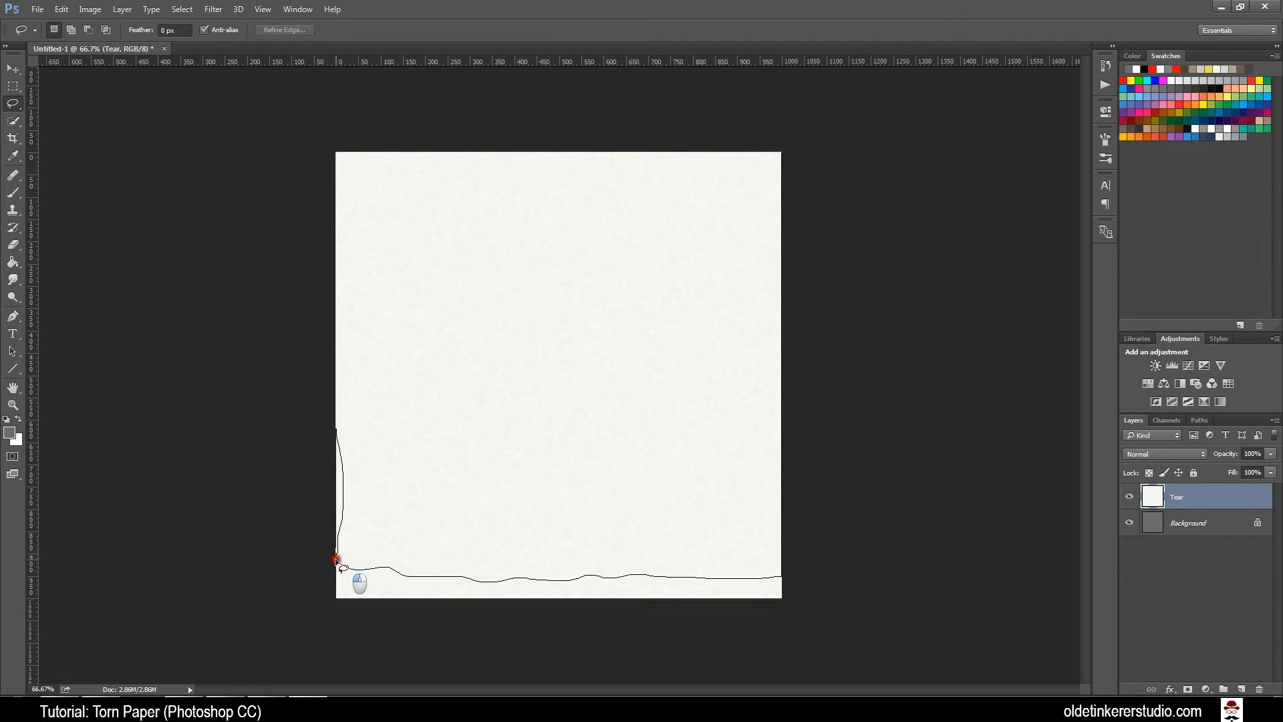
{"action": "left_click", "coordinate": [336, 562]}
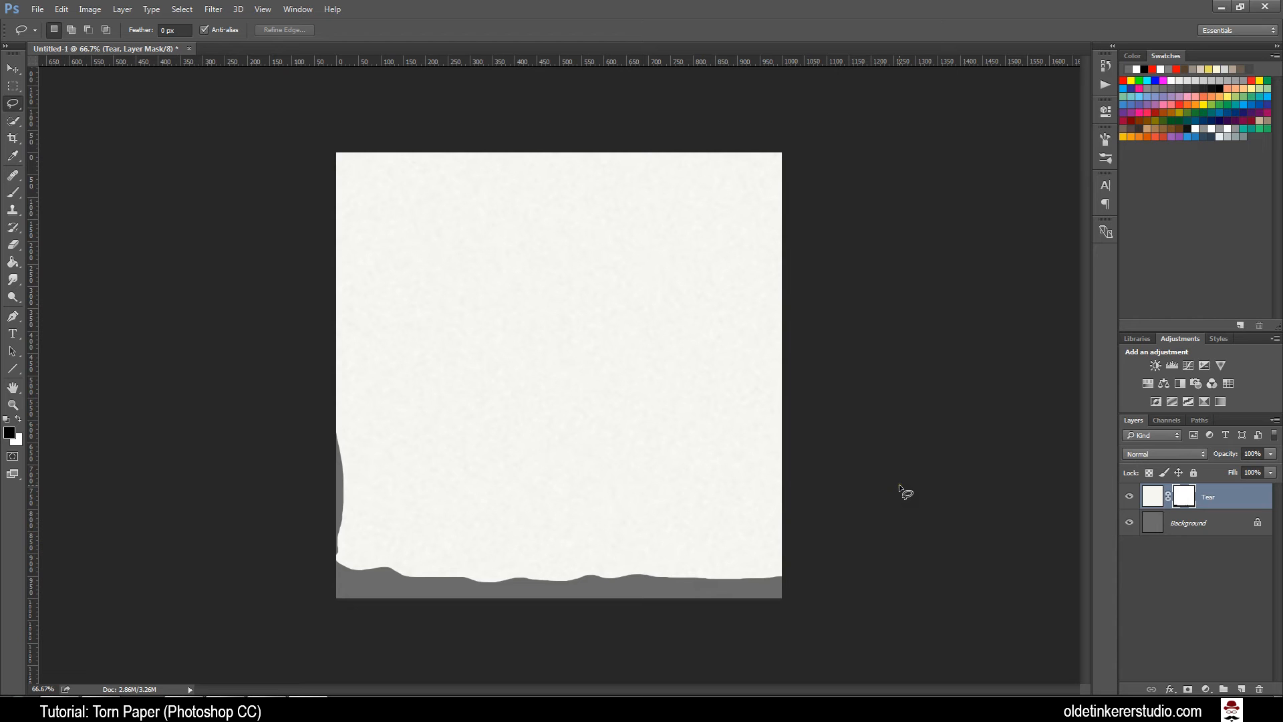
{"action": "mouse_move", "coordinate": [254, 50]}
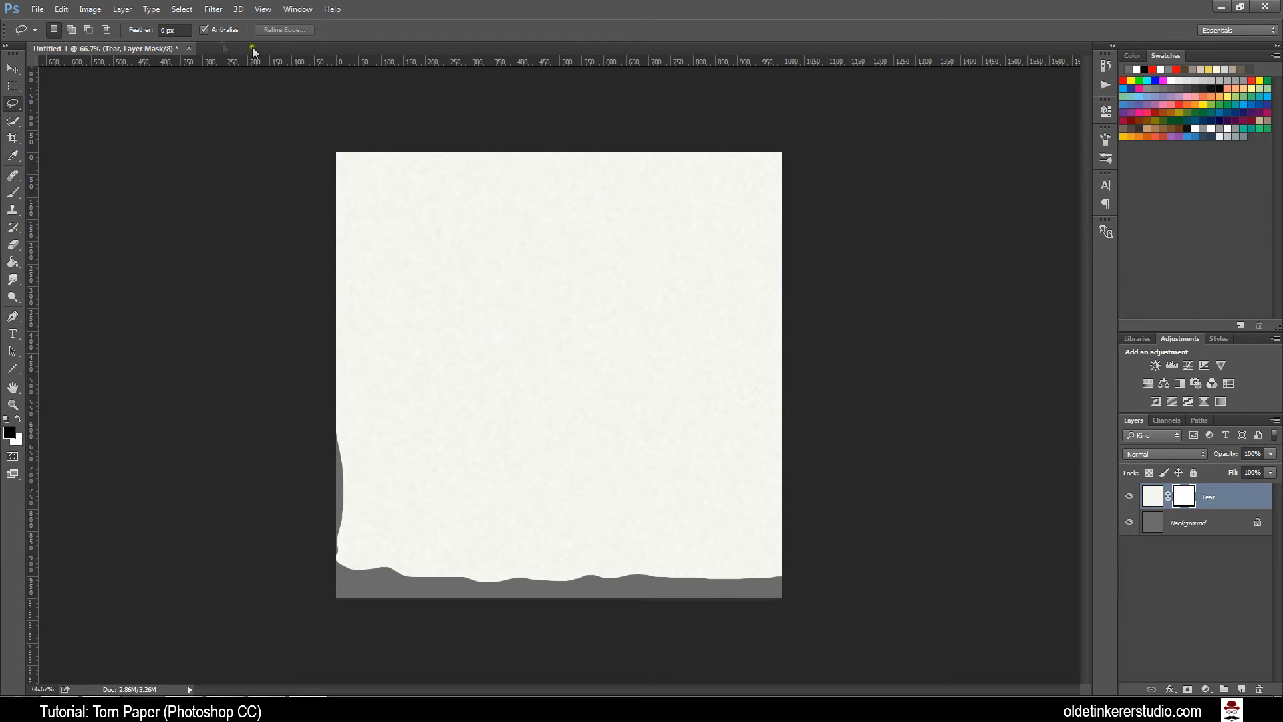
- Open the Filter menu with the Tear layer's mask active
{"action": "left_click", "coordinate": [213, 8]}
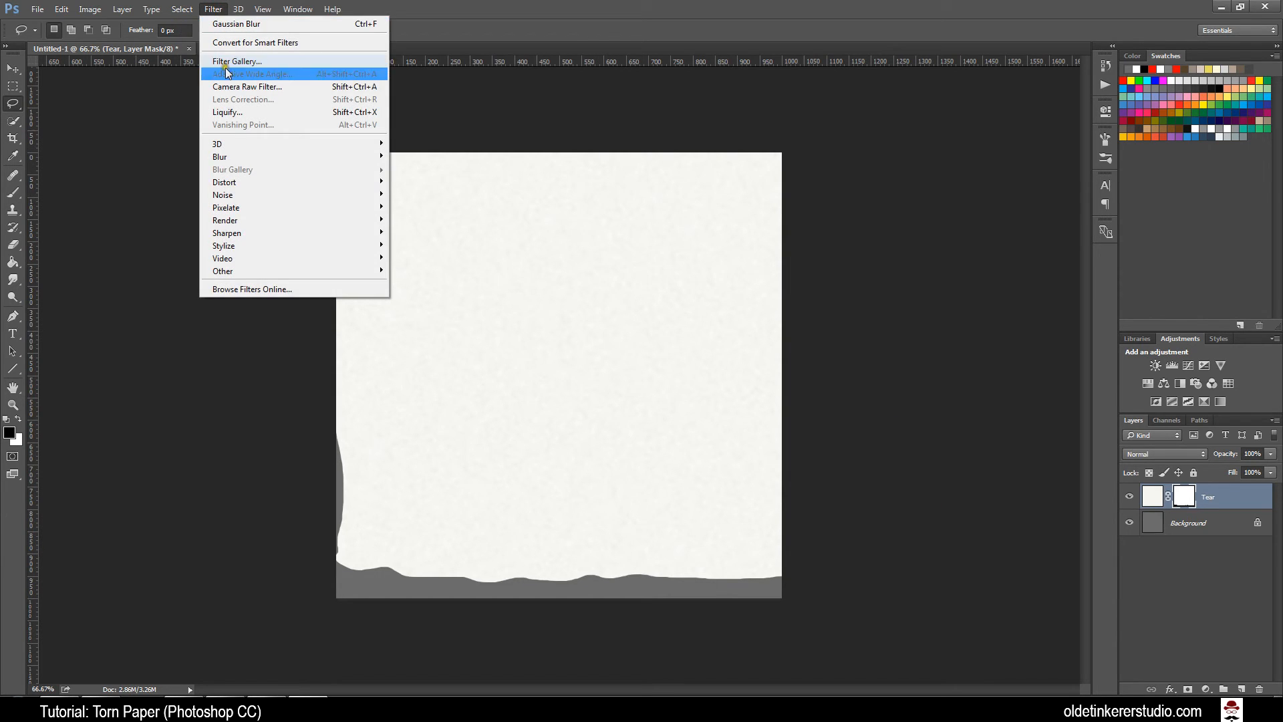
- Apply Brush Strokes > Spatter from the Filter Gallery to the Tear mask
{"action": "left_click", "coordinate": [238, 61]}
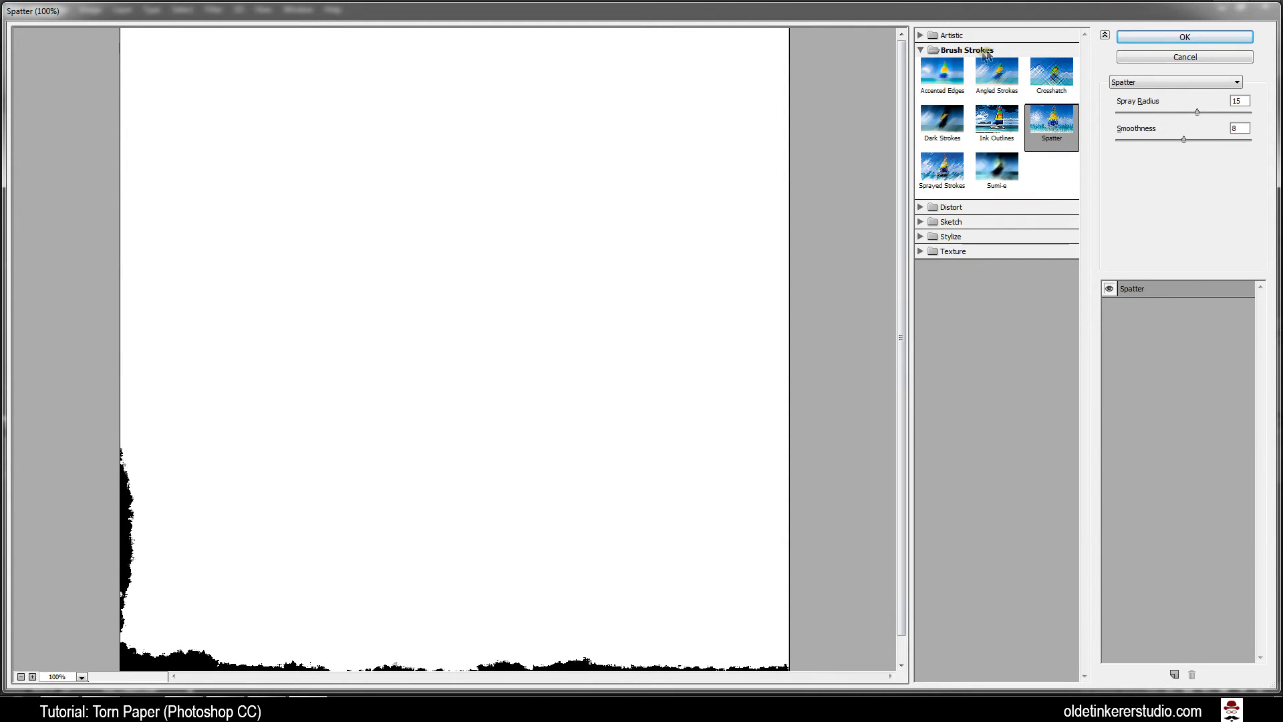
{"action": "mouse_move", "coordinate": [1053, 114]}
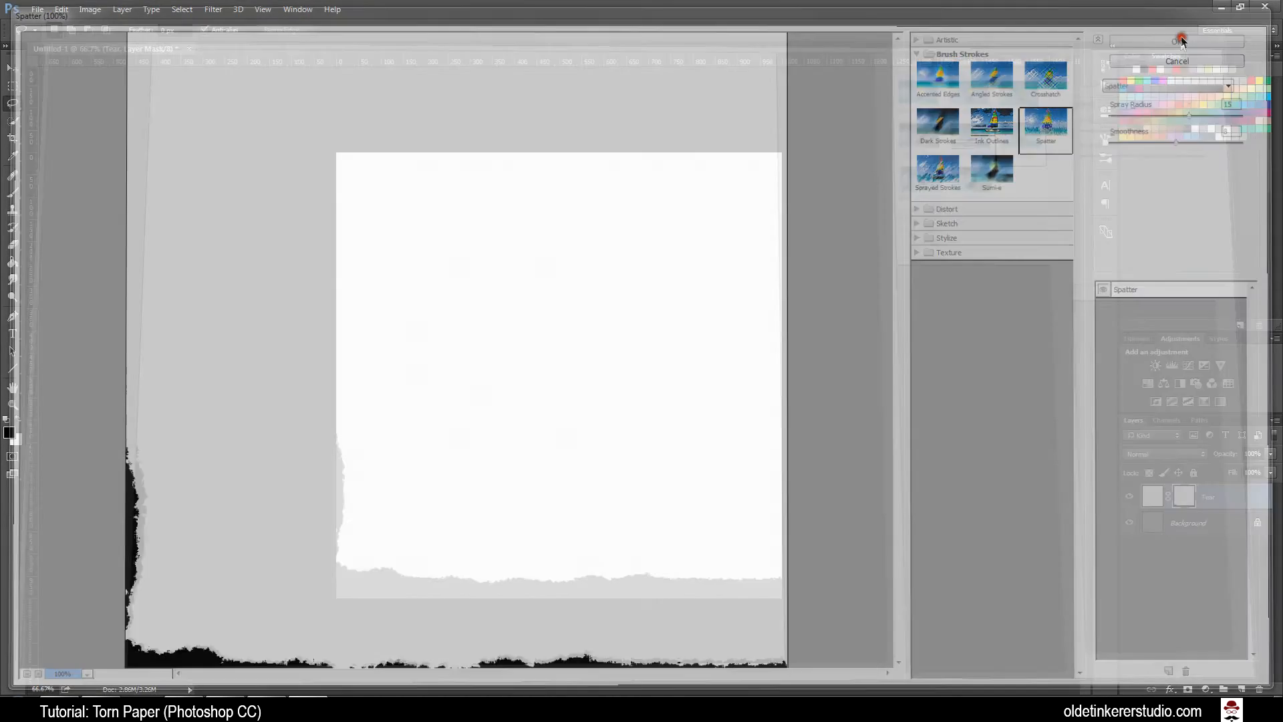
{"action": "left_click", "coordinate": [1177, 40]}
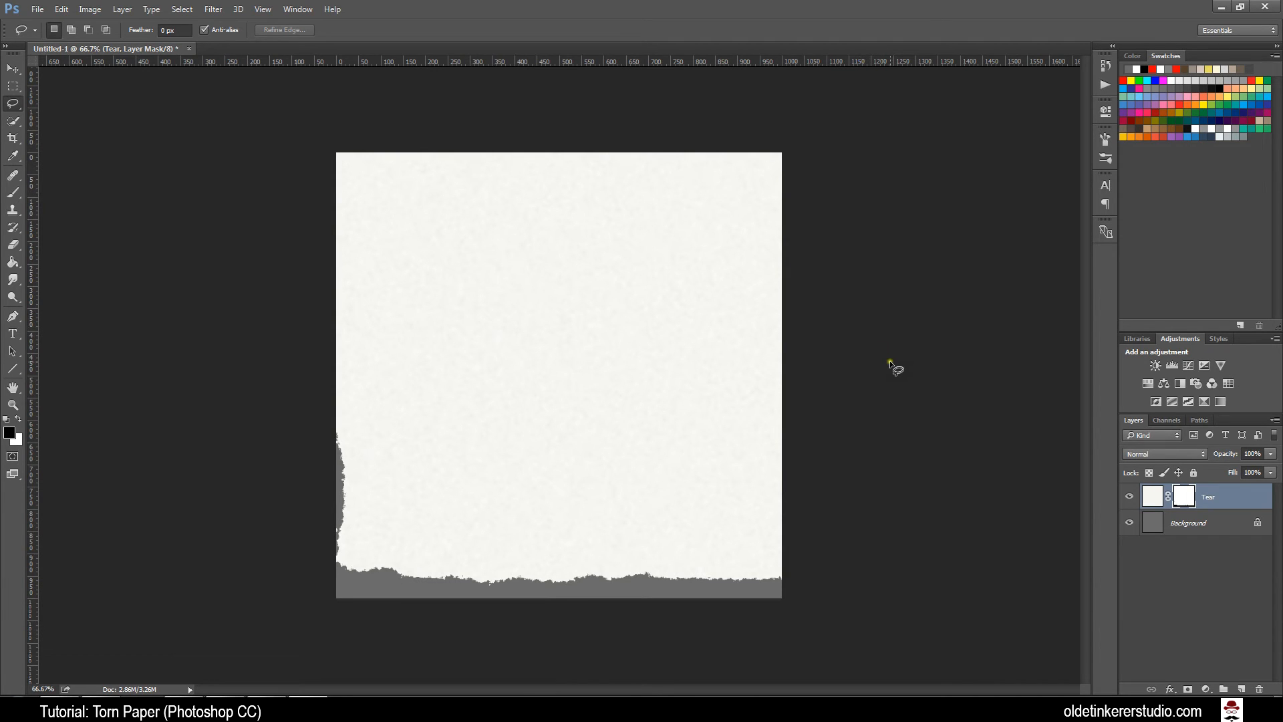
- Duplicate the Tear layer and apply Levels with midtones .61 and output white 244
{"action": "key", "text": "ctrl+j"}
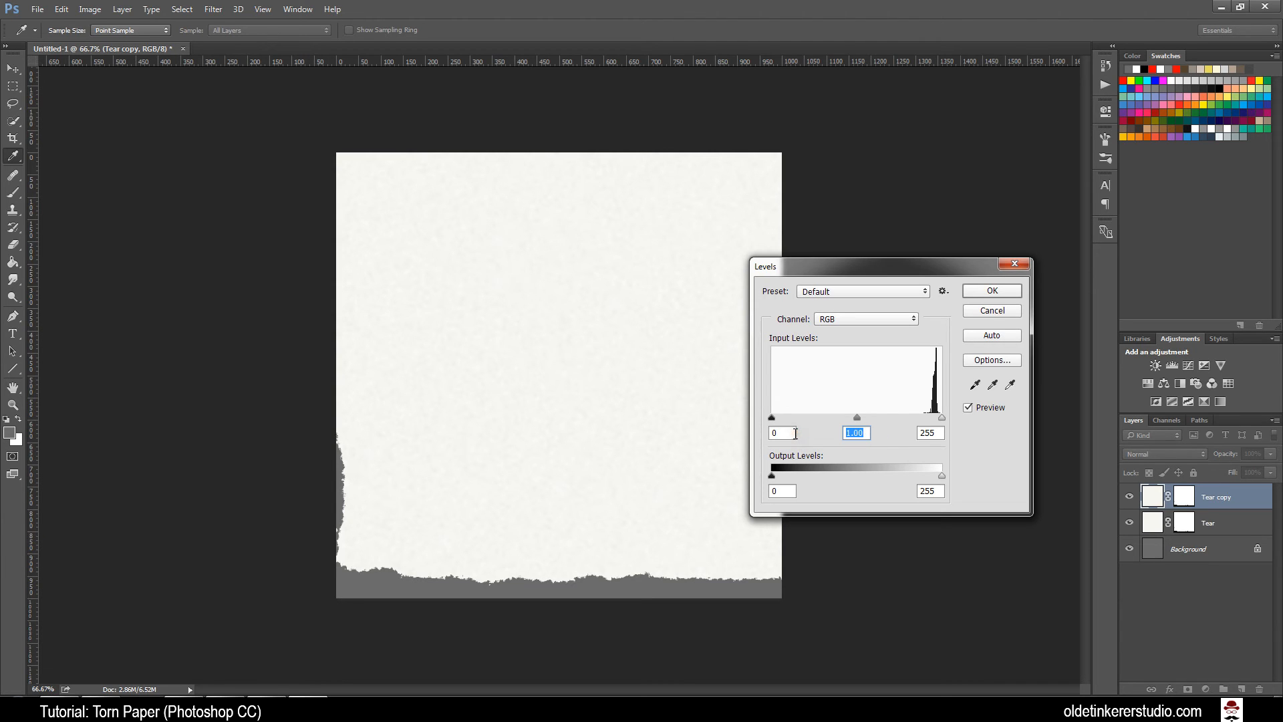
{"action": "left_click_drag", "start_coordinate": [857, 417], "coordinate": [882, 417]}
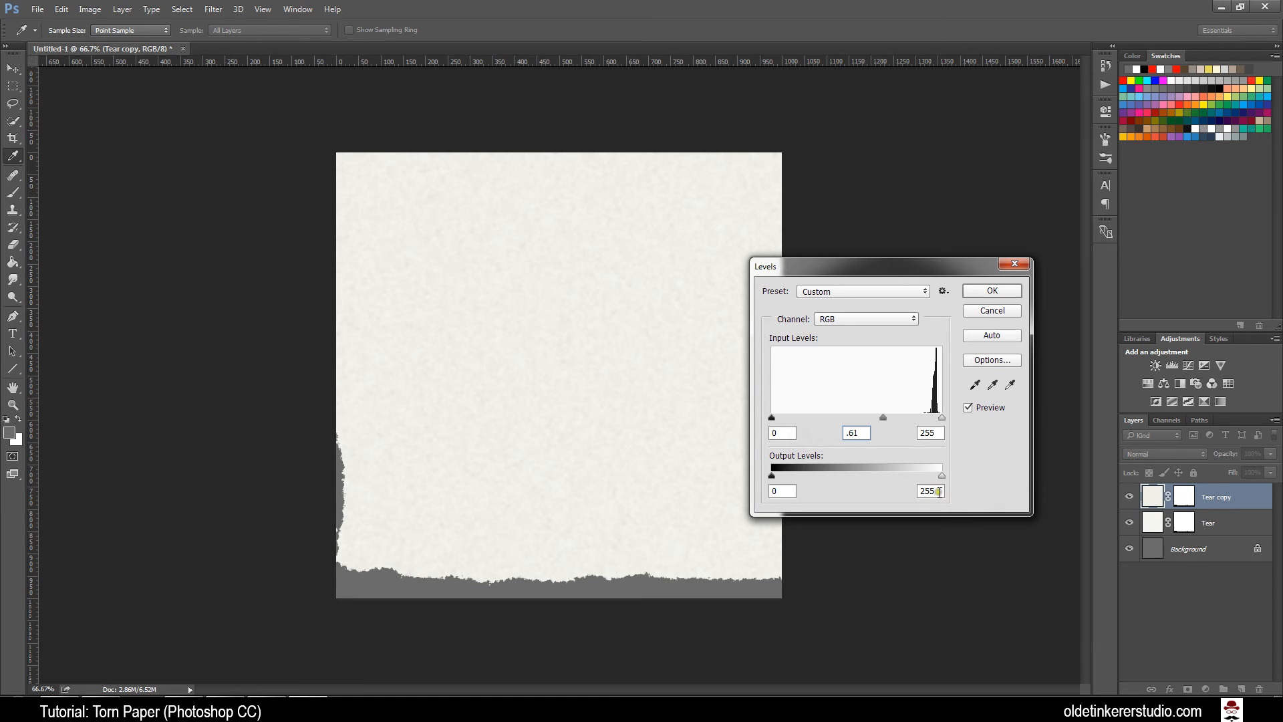
{"action": "type", "text": "244"}
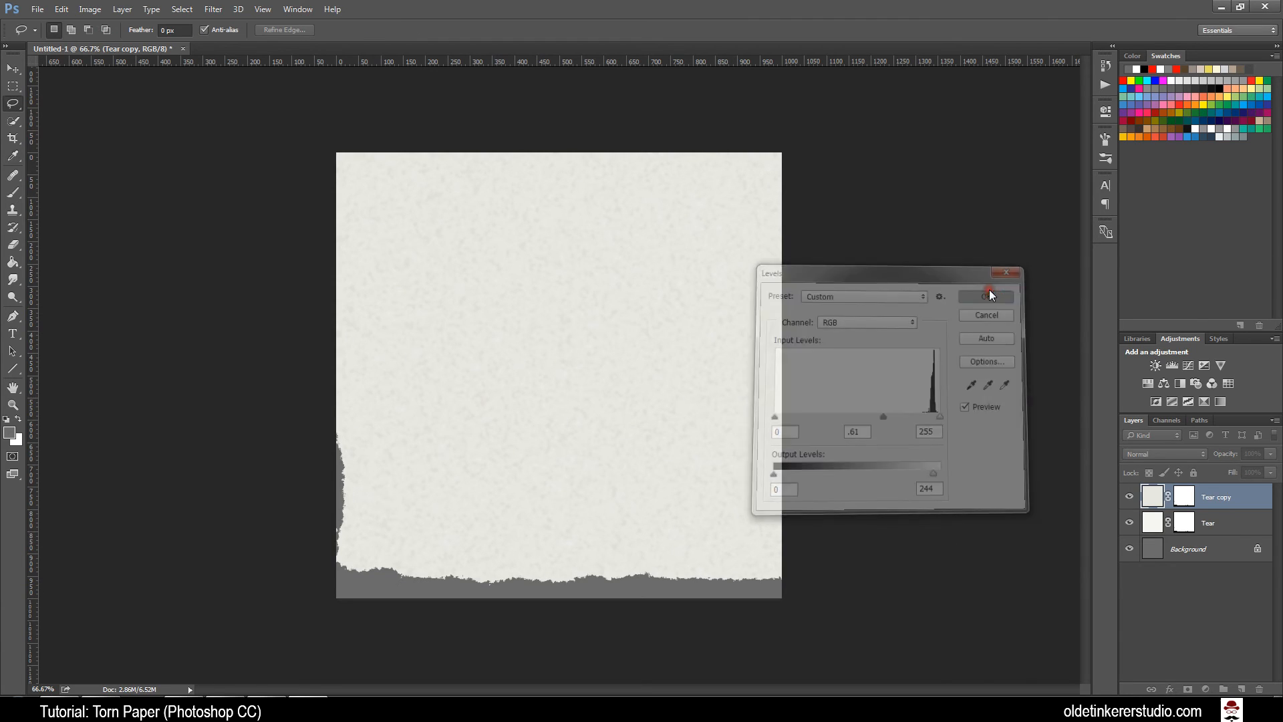
{"action": "left_click", "coordinate": [987, 296]}
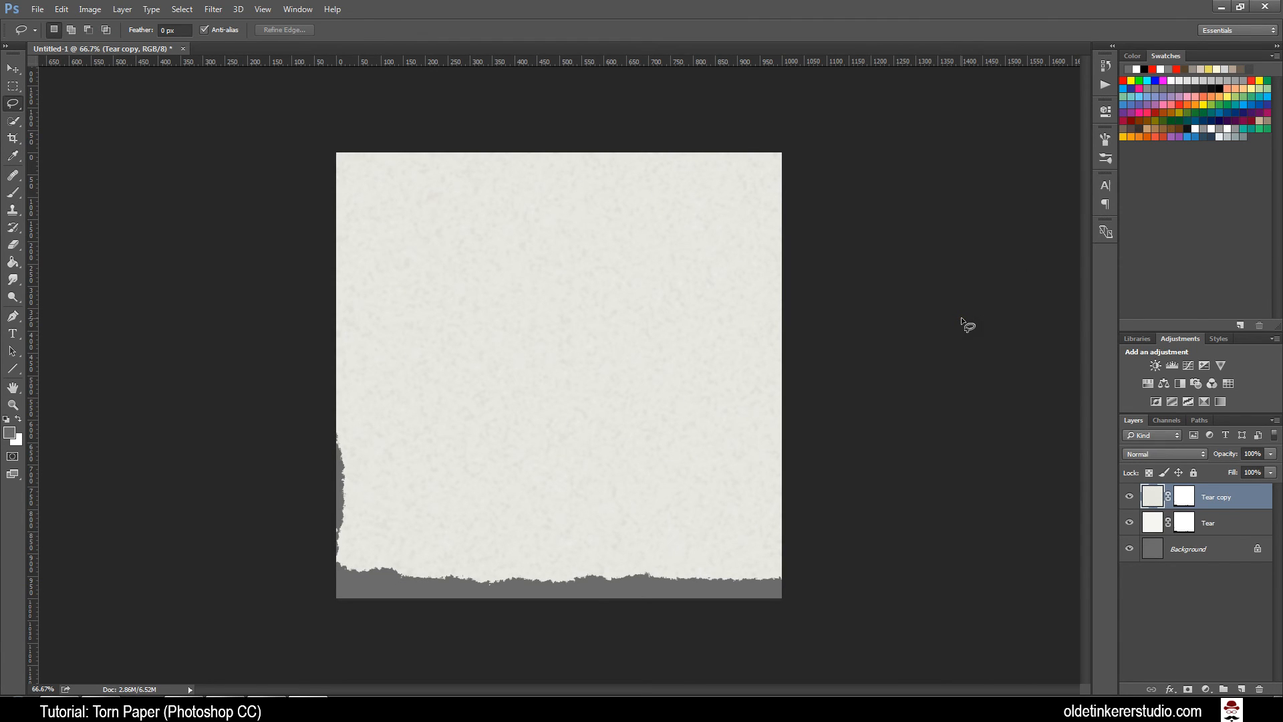
{"action": "mouse_move", "coordinate": [910, 349]}
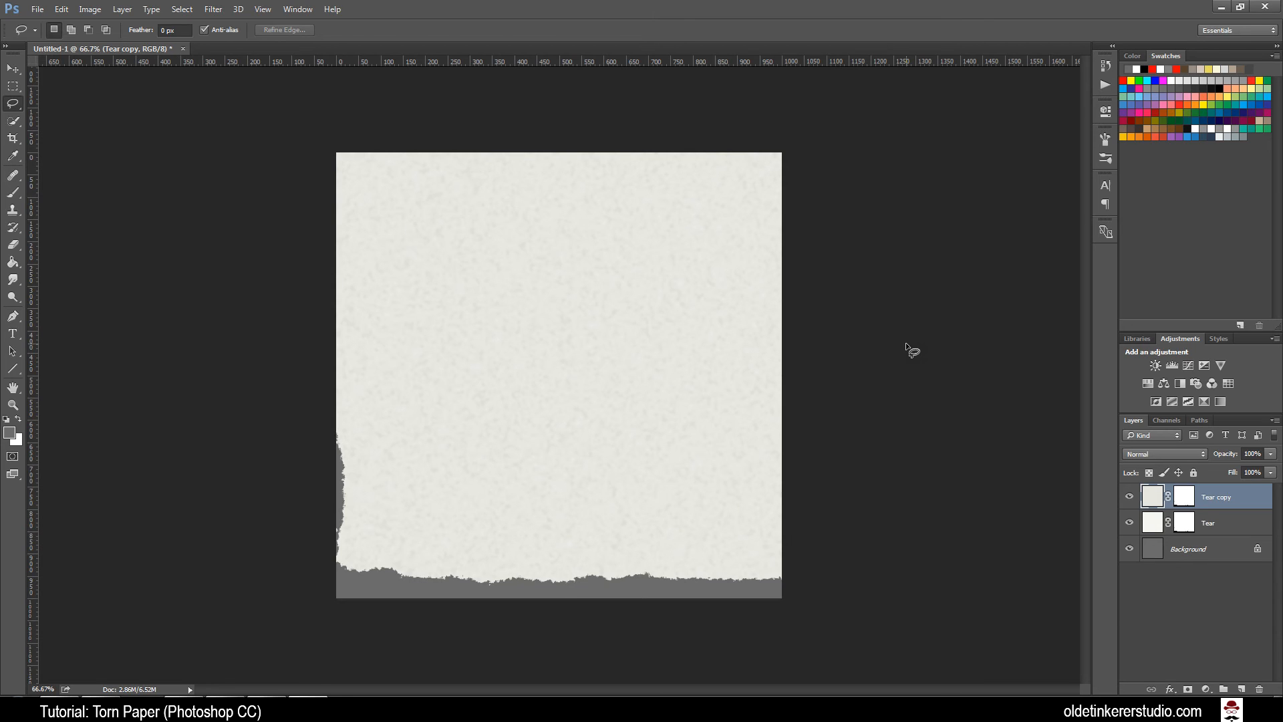
- Free-transform Tear copy, stretching it down so its torn edge sits near the bottom
{"action": "key", "text": "ctrl+t"}
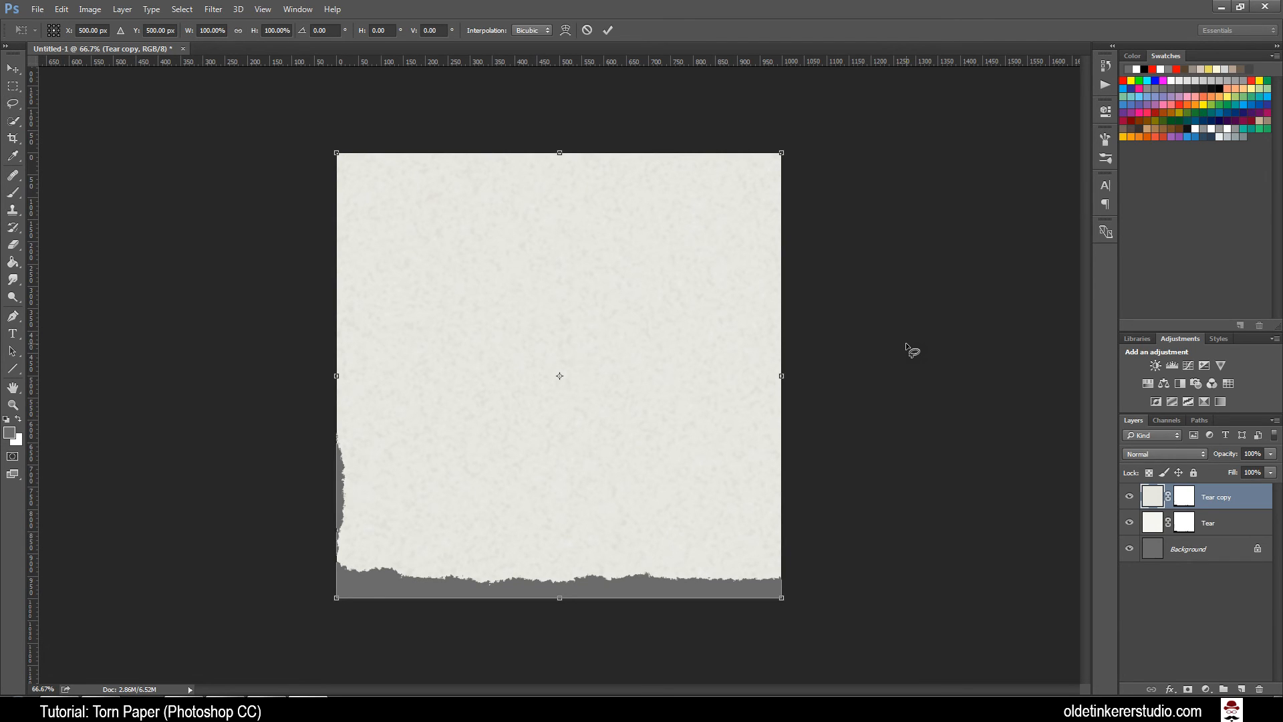
{"action": "mouse_move", "coordinate": [854, 537]}
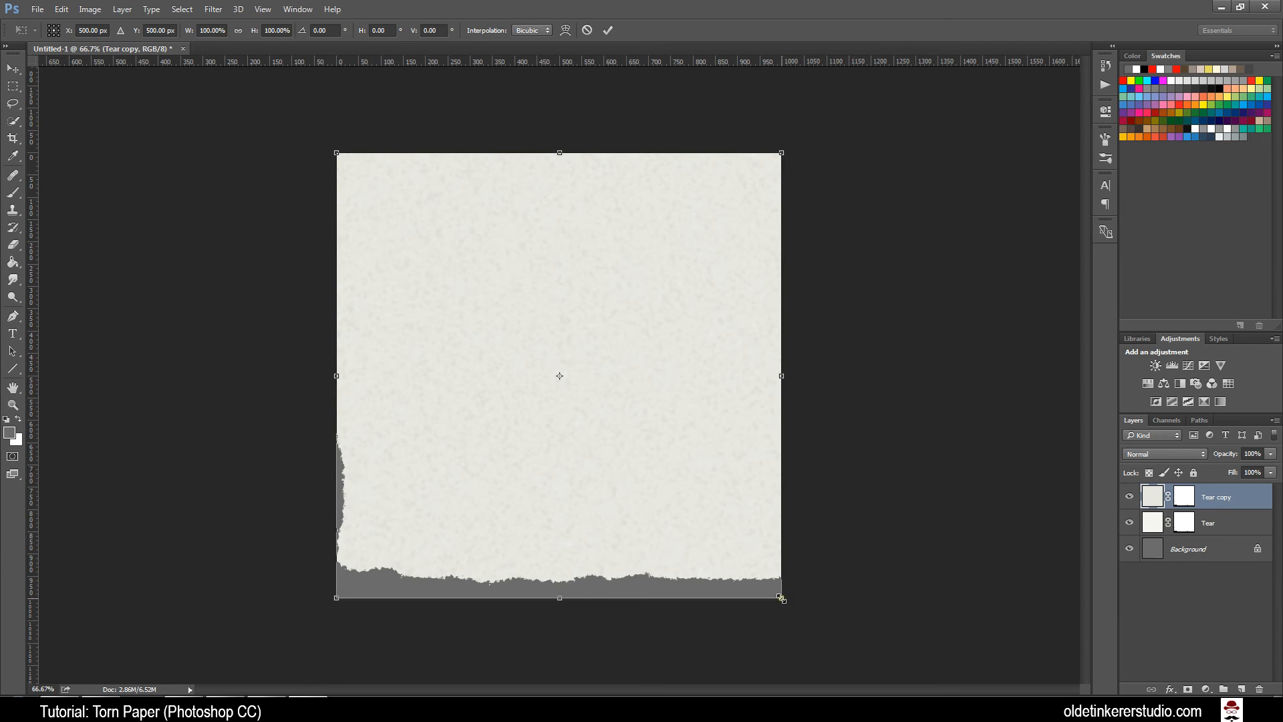
{"action": "mouse_move", "coordinate": [786, 602]}
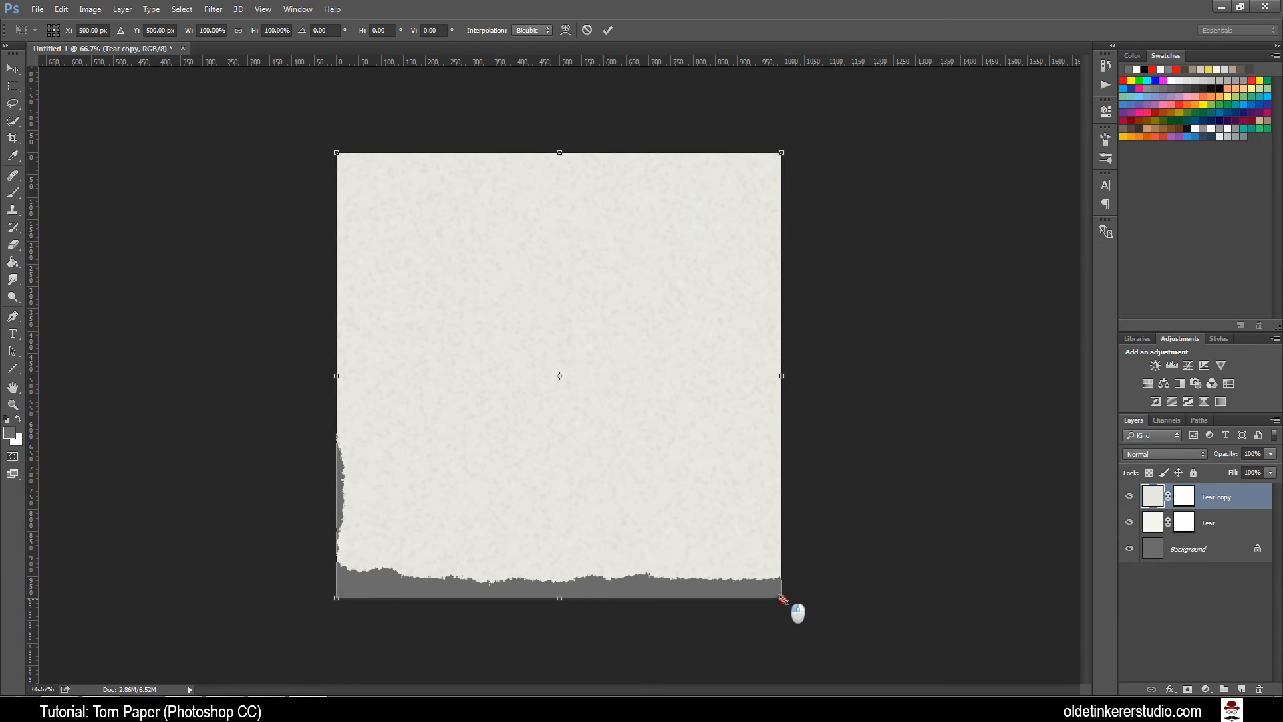
{"action": "left_click_drag", "start_coordinate": [779, 598], "coordinate": [800, 609]}
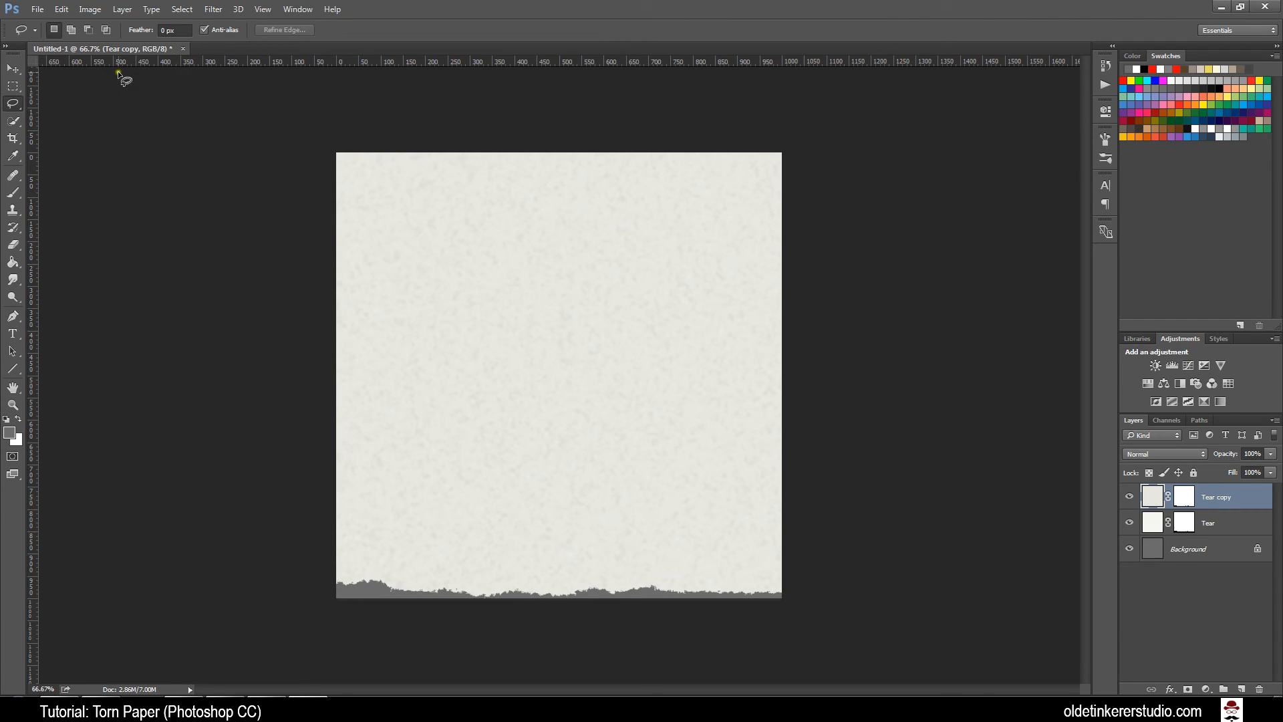
- Adjust the Tear copy mask so a white ragged edge from Tear shows below
{"action": "left_click", "coordinate": [14, 69]}
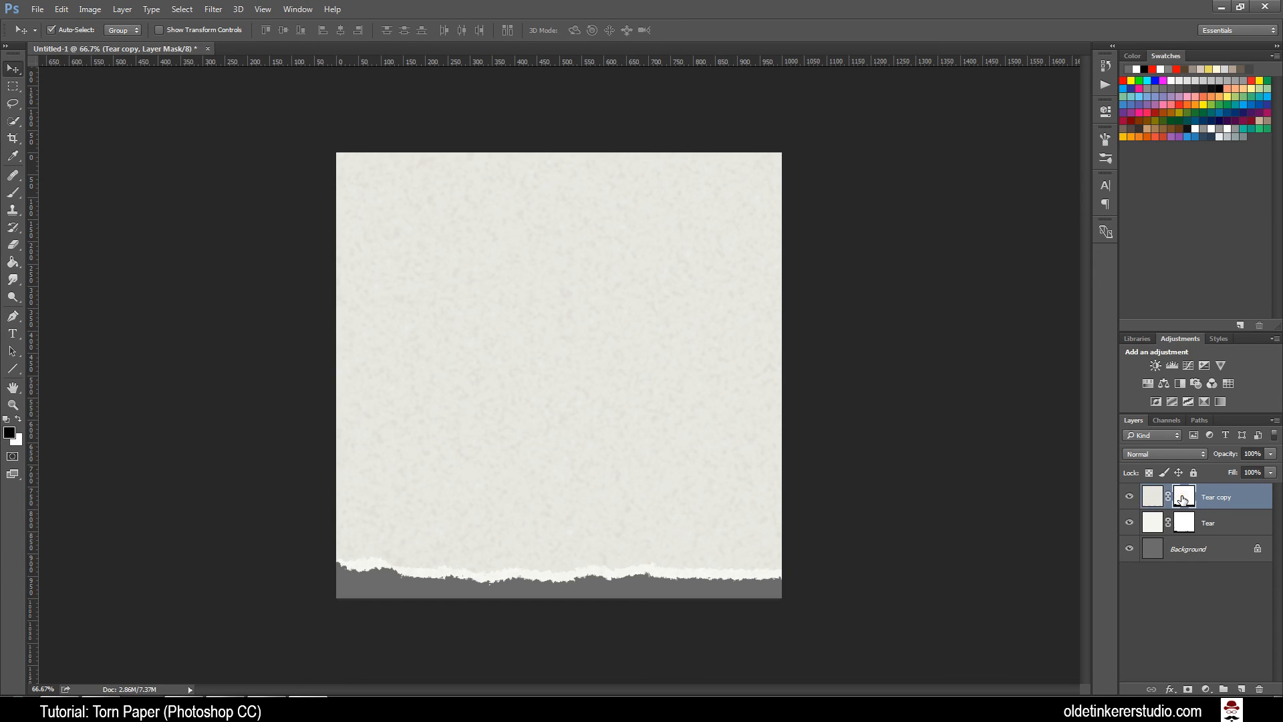
{"action": "mouse_move", "coordinate": [1184, 500]}
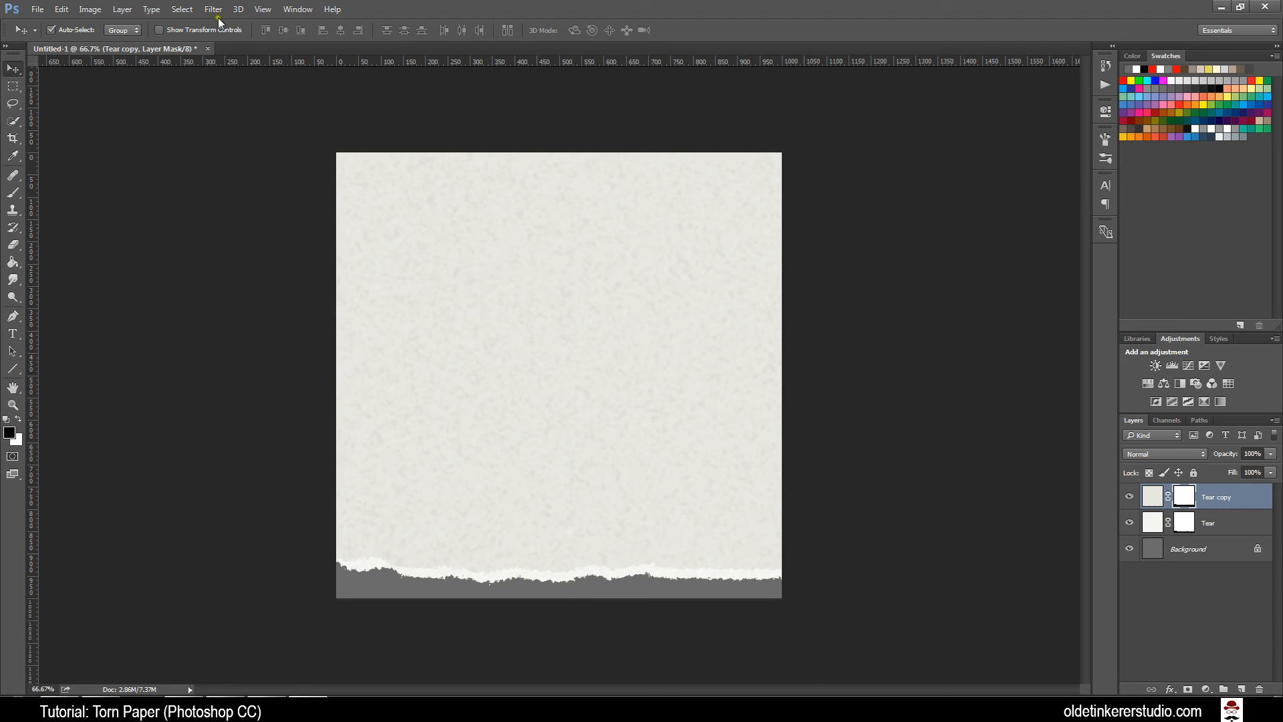
- Apply a 1 px Gaussian Blur to the Tear copy mask, then select the Tear layer
{"action": "left_click", "coordinate": [212, 9]}
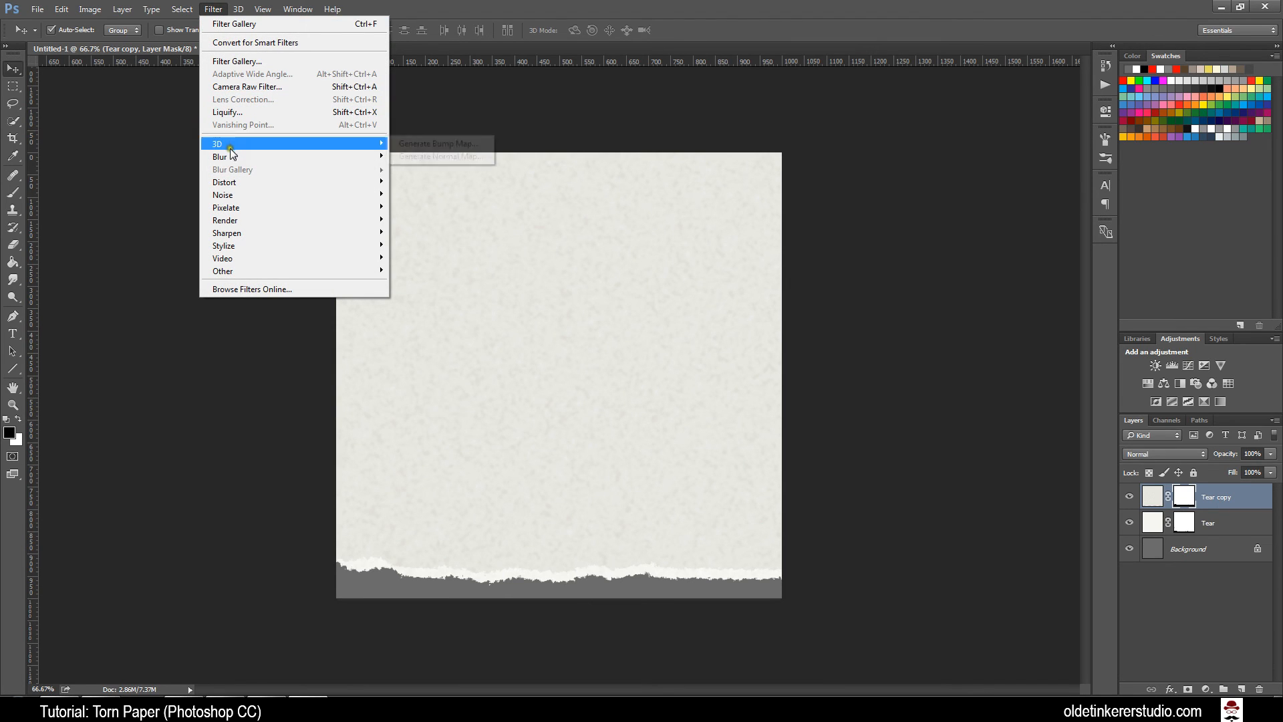
{"action": "left_click", "coordinate": [229, 156]}
{"action": "type", "text": "1"}
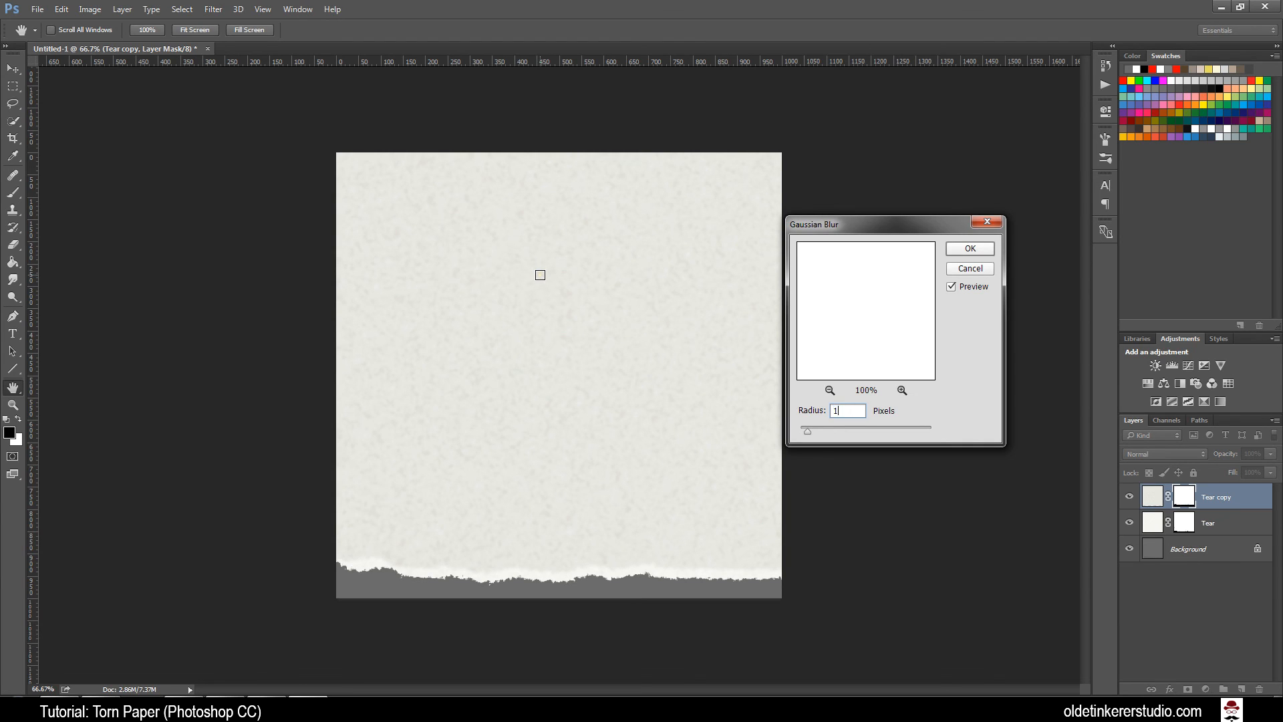
{"action": "left_click", "coordinate": [969, 248]}
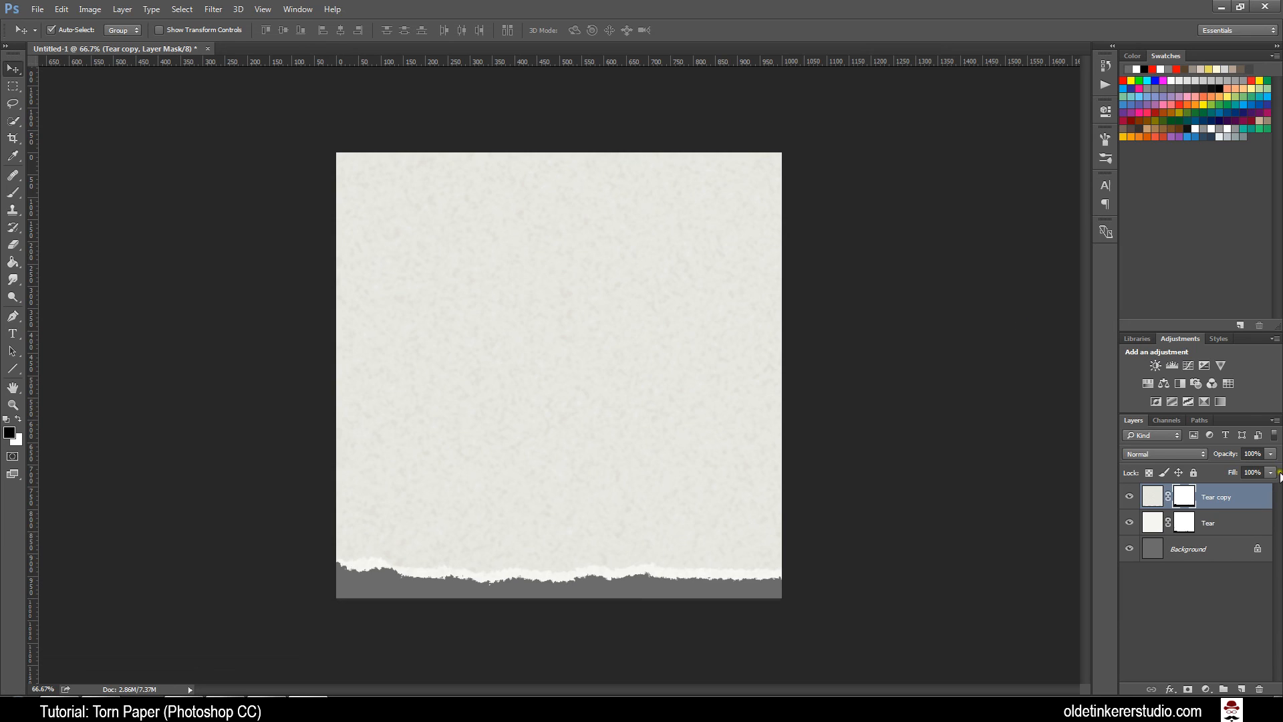
{"action": "left_click", "coordinate": [1208, 522]}
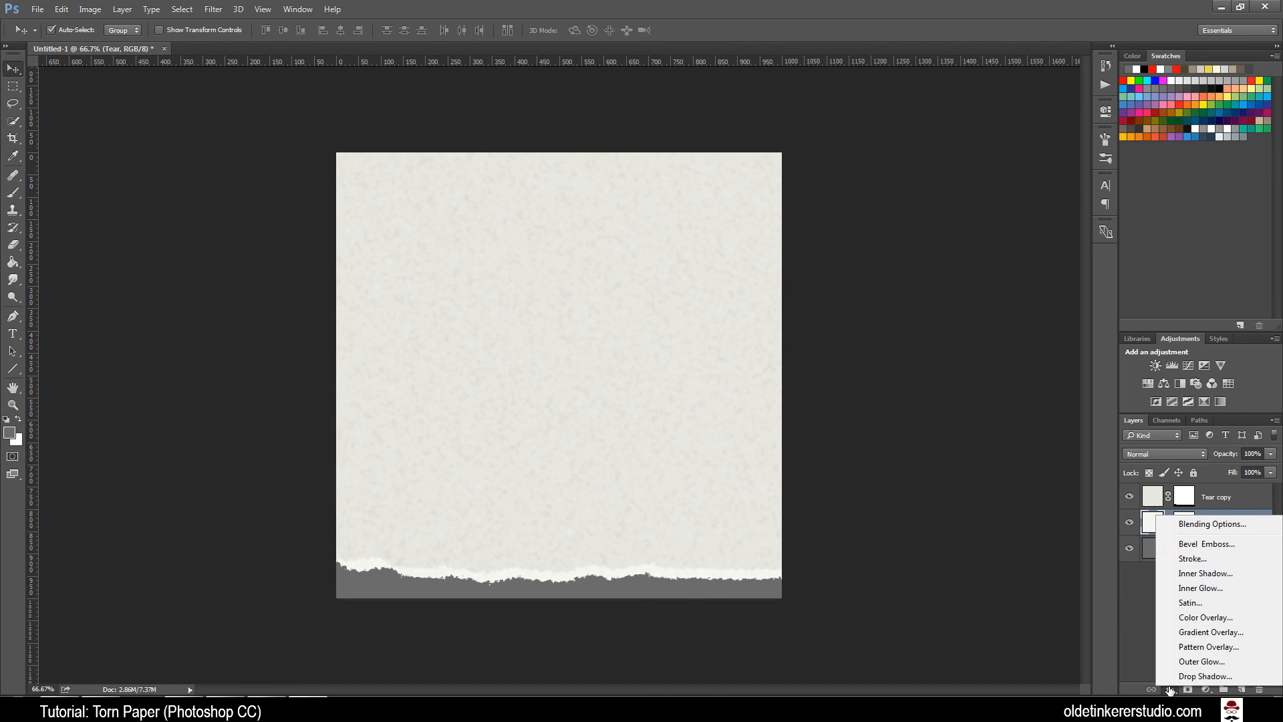
{"action": "mouse_move", "coordinate": [1204, 617]}
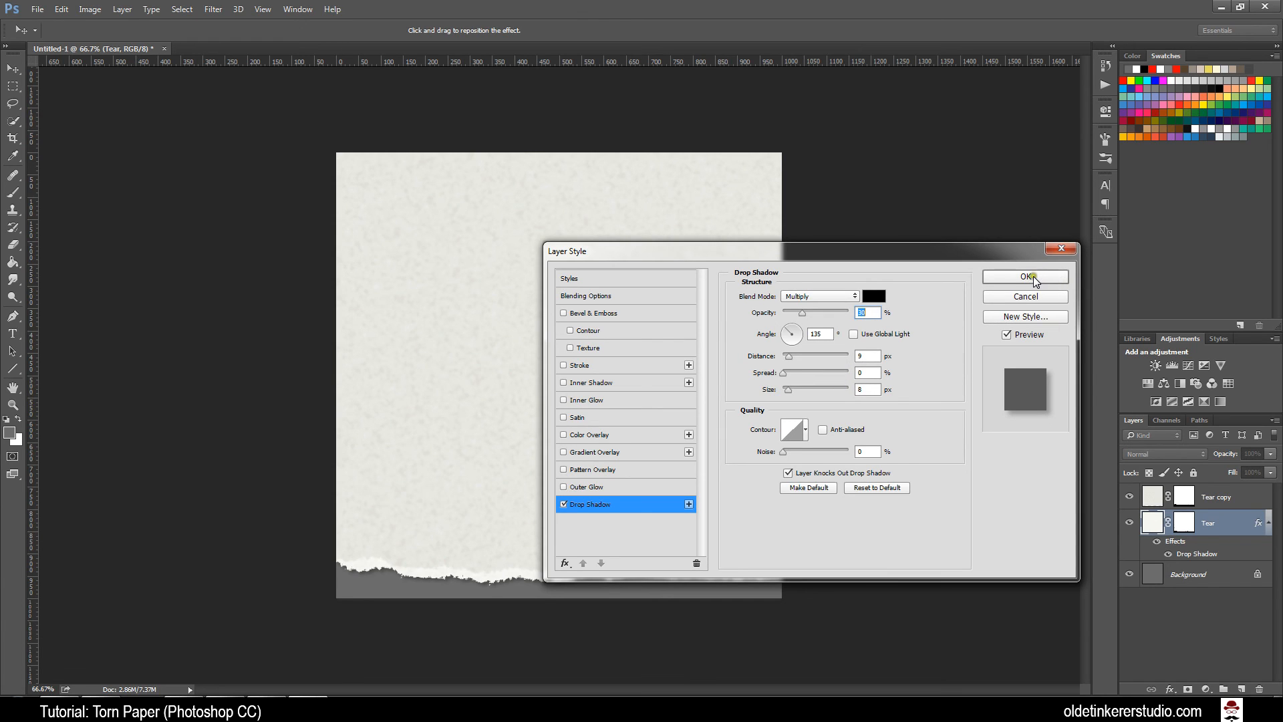
- Confirm the Drop Shadow settings on the original Tear layer
{"action": "left_click", "coordinate": [1025, 277]}
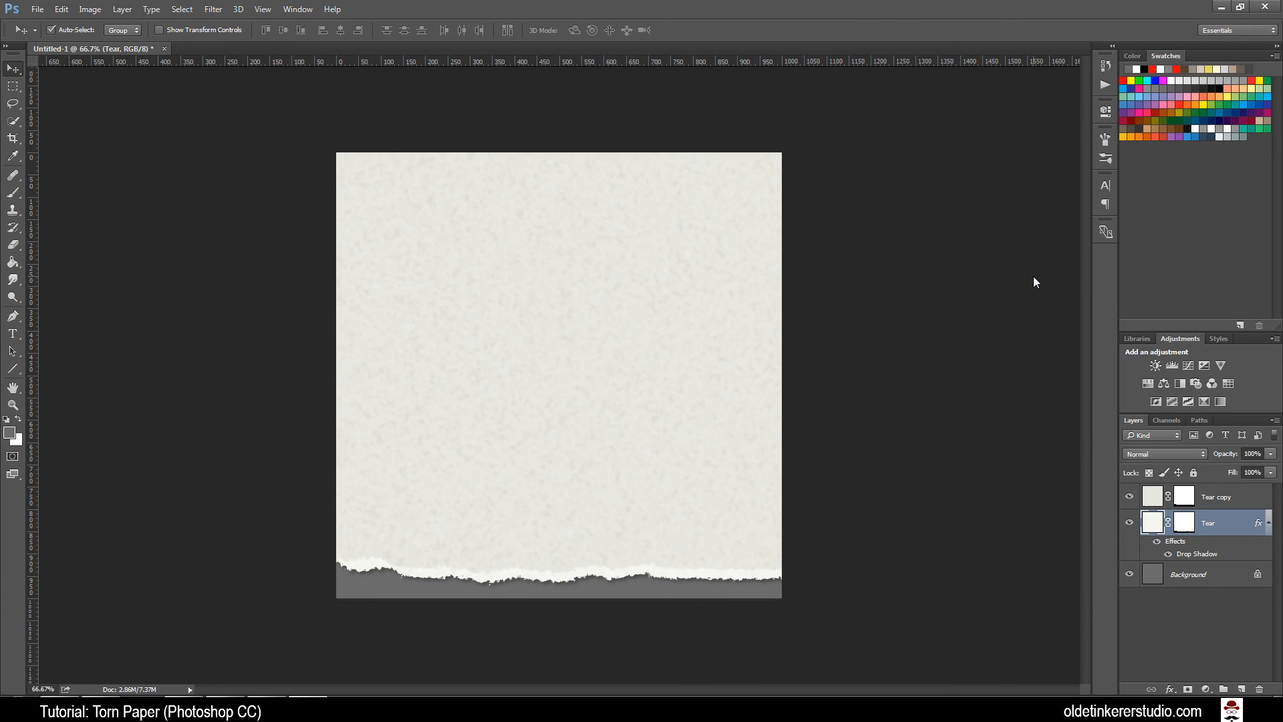